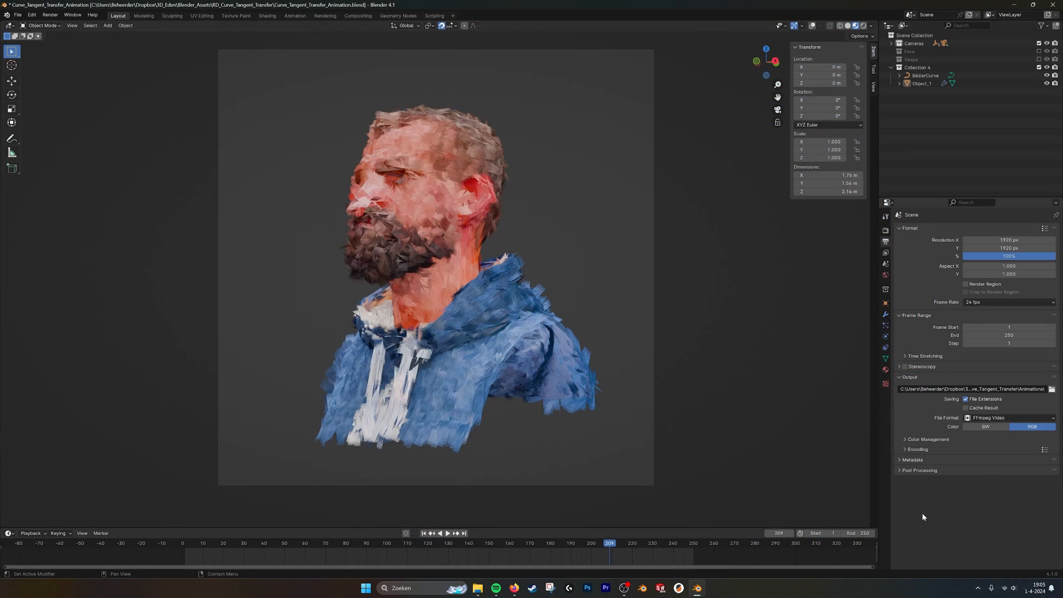
mouse_move(617, 277)
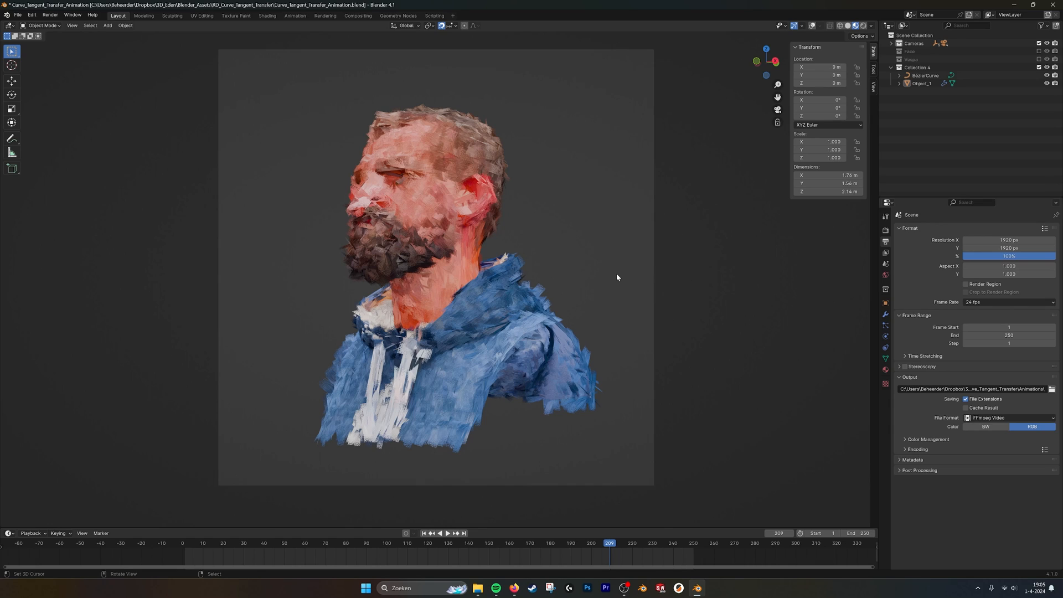
mouse_move(444, 317)
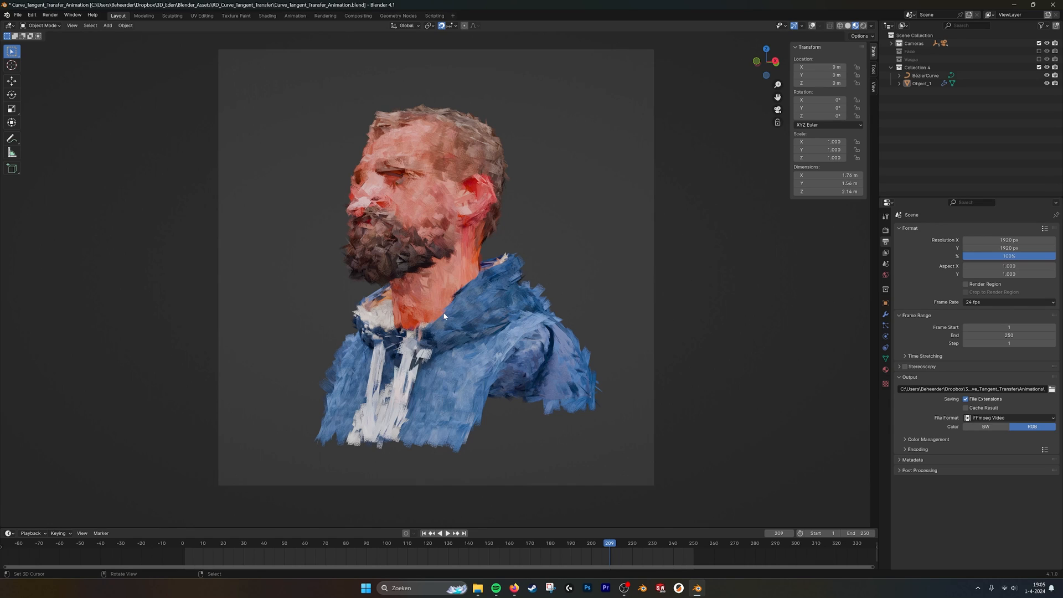
mouse_move(552, 218)
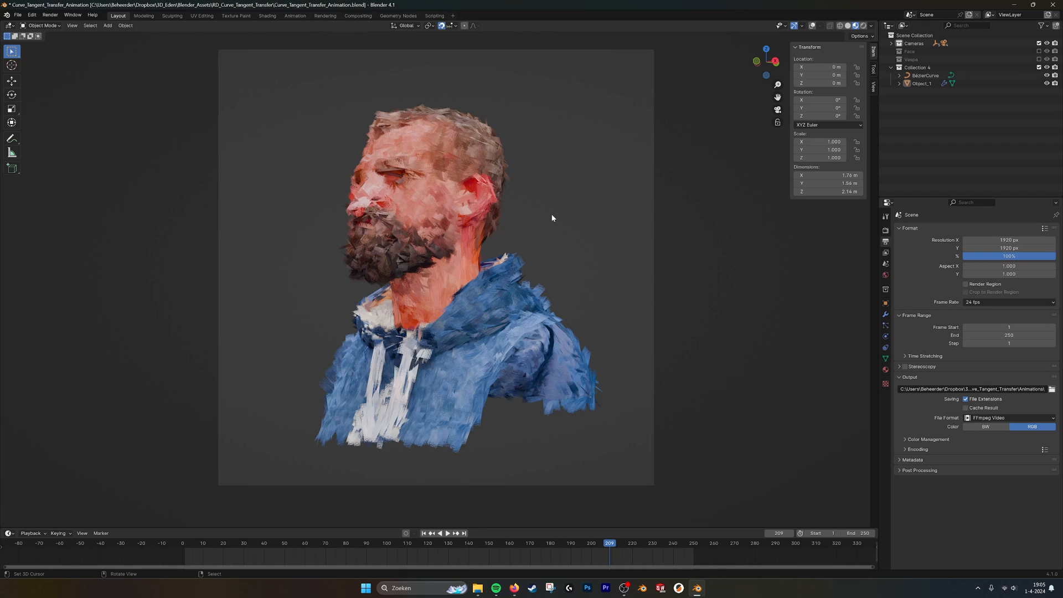
mouse_move(550, 269)
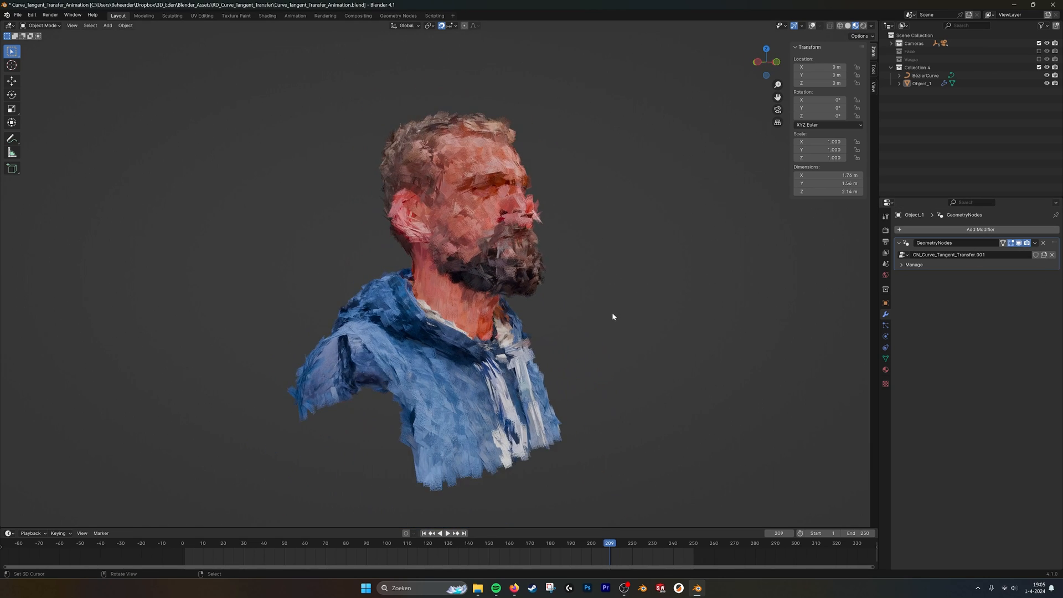
Step: Orbit to the bust's front, play the brush-stroke animation and stop at frame 151
drag(613, 317, 610, 407)
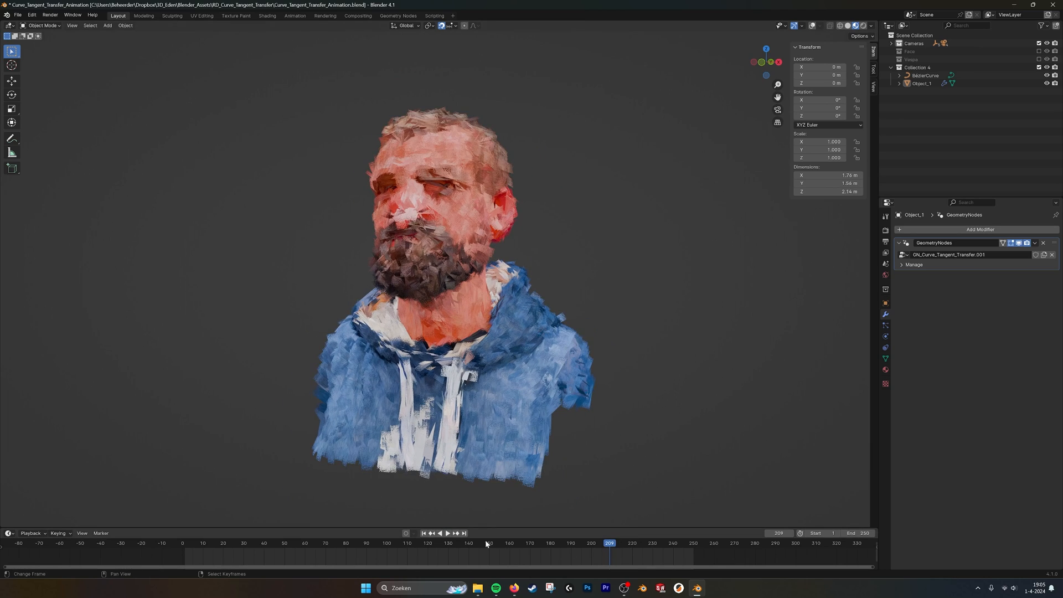
click(438, 532)
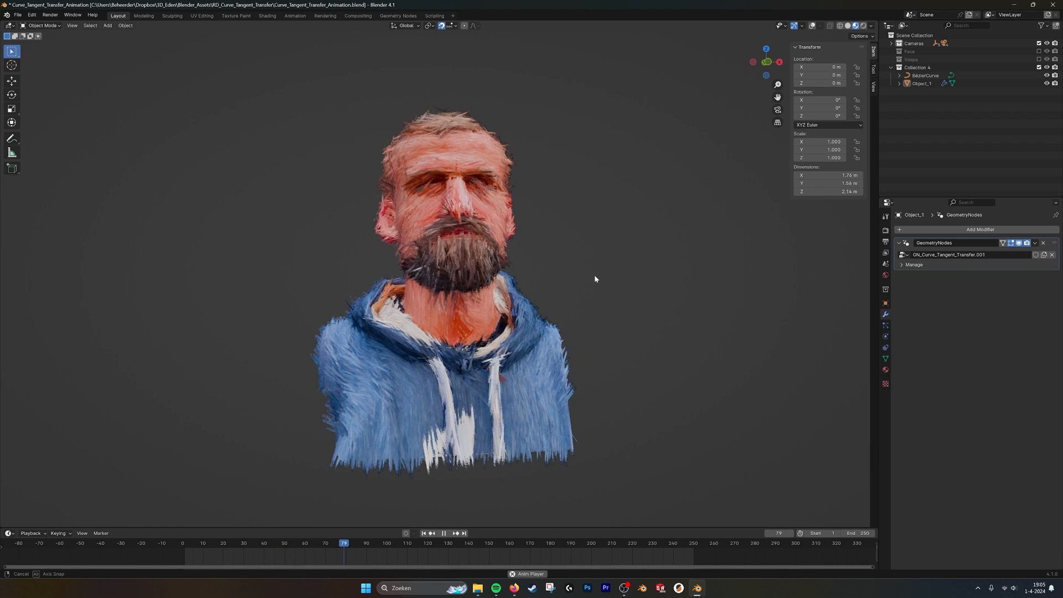
click(438, 533)
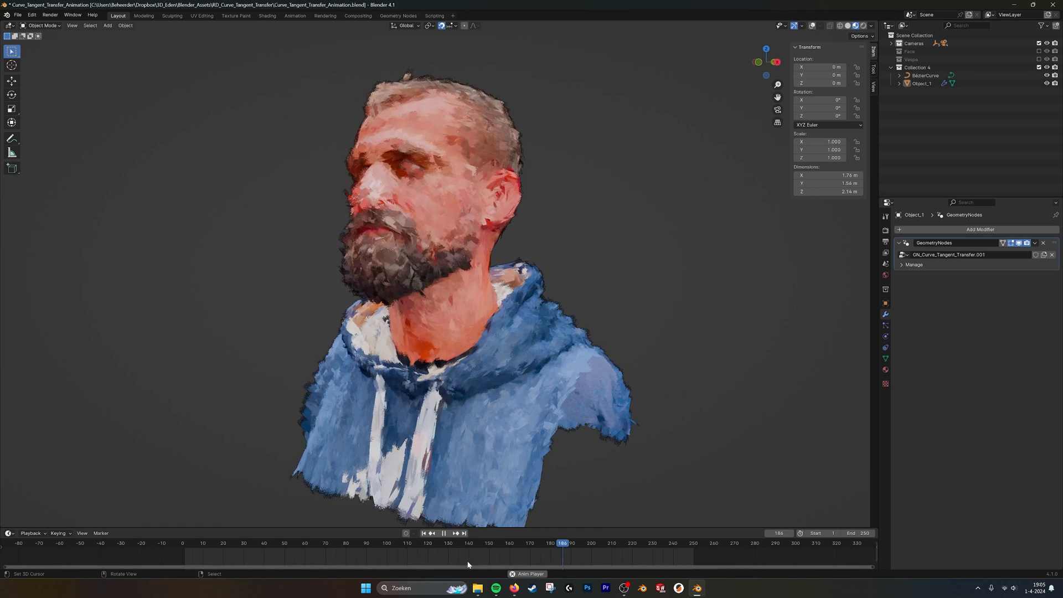
click(444, 533)
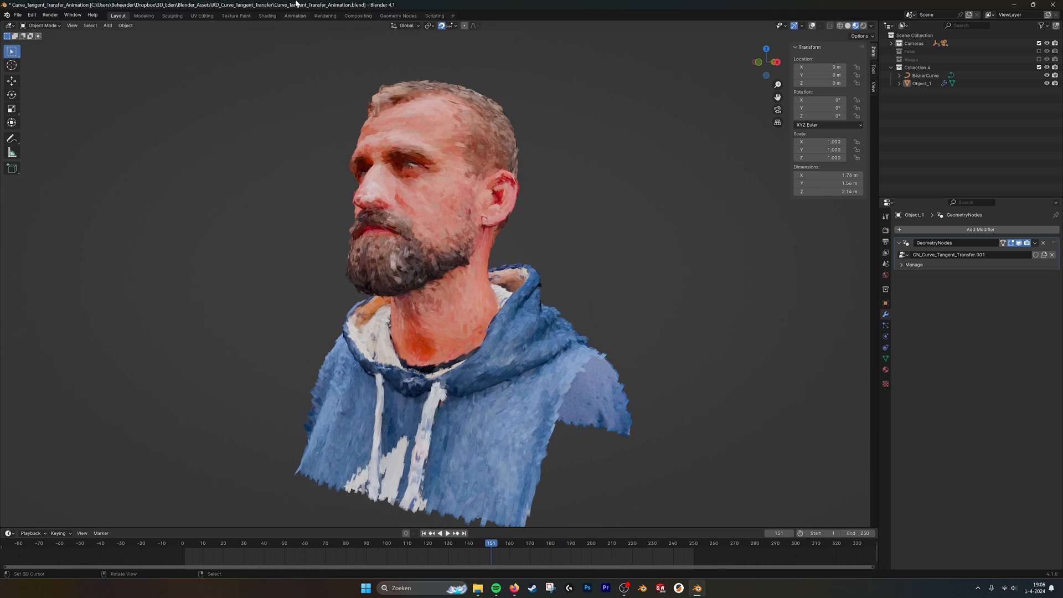
click(397, 15)
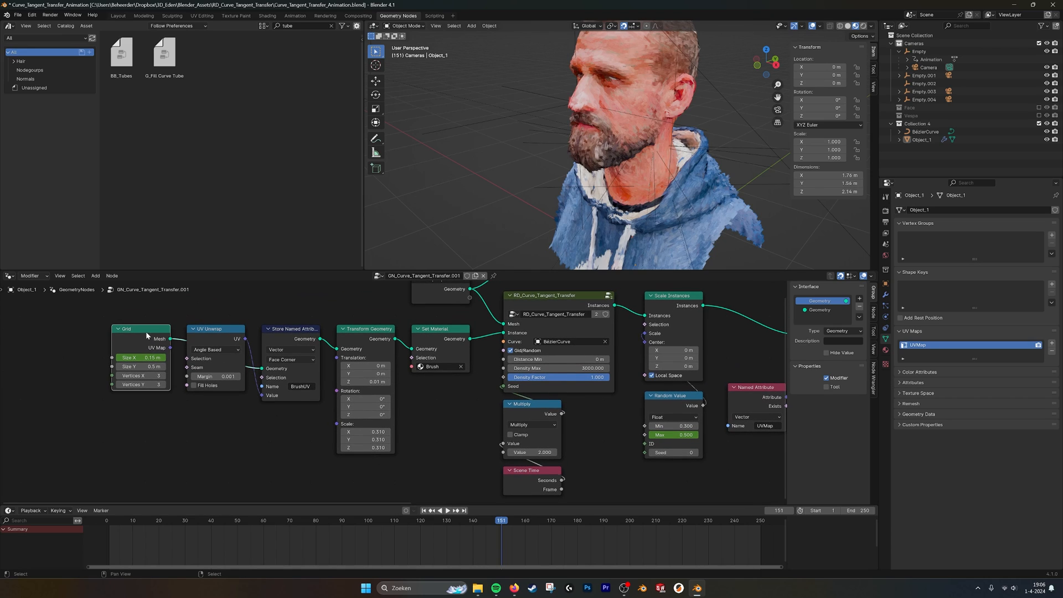
mouse_move(142, 336)
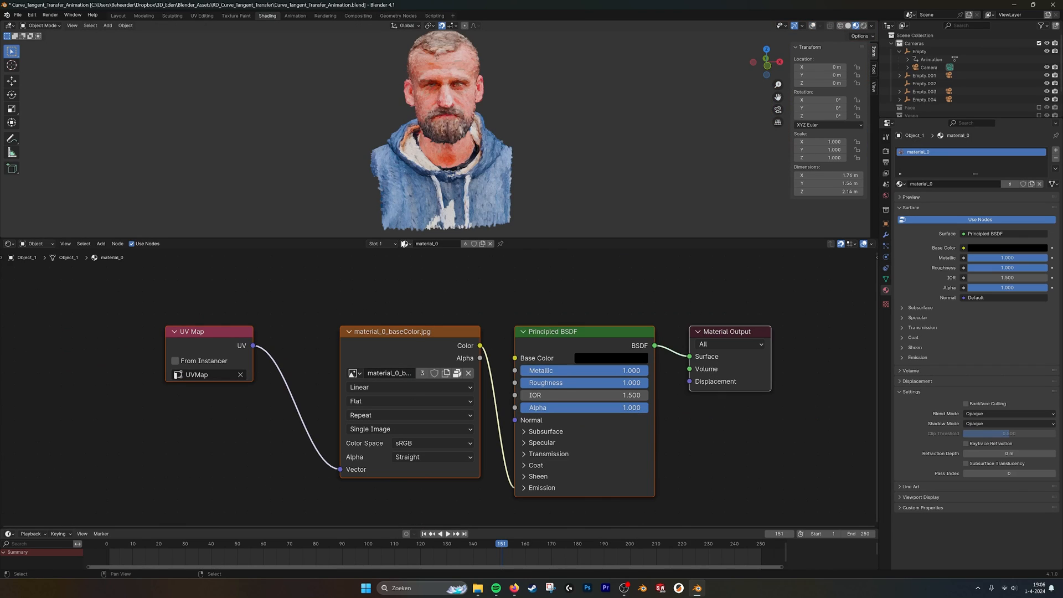
Step: Switch the Shader Editor's material from material_0 to Brush
click(404, 244)
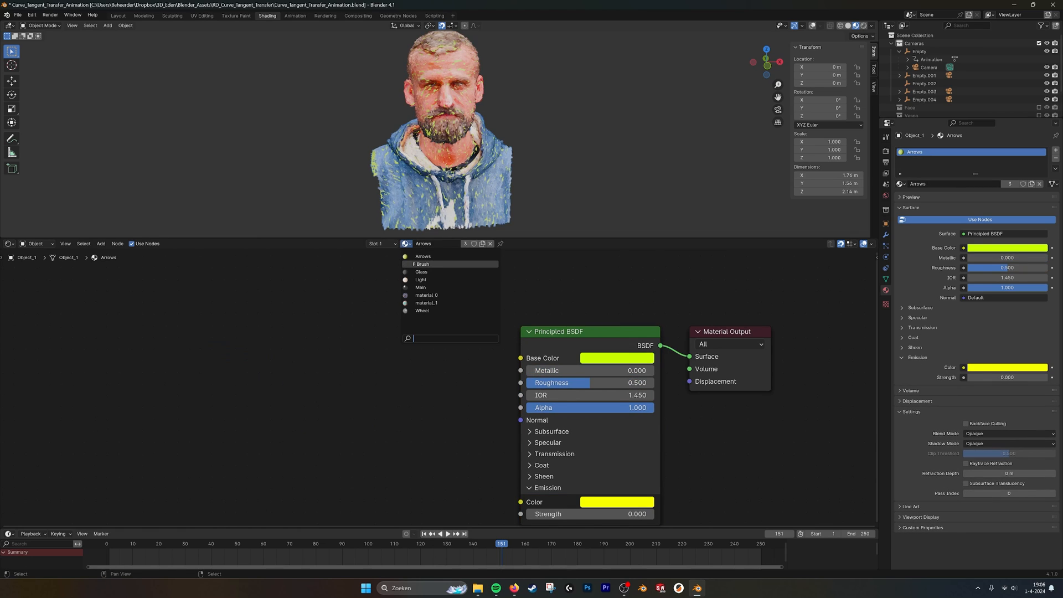
click(422, 264)
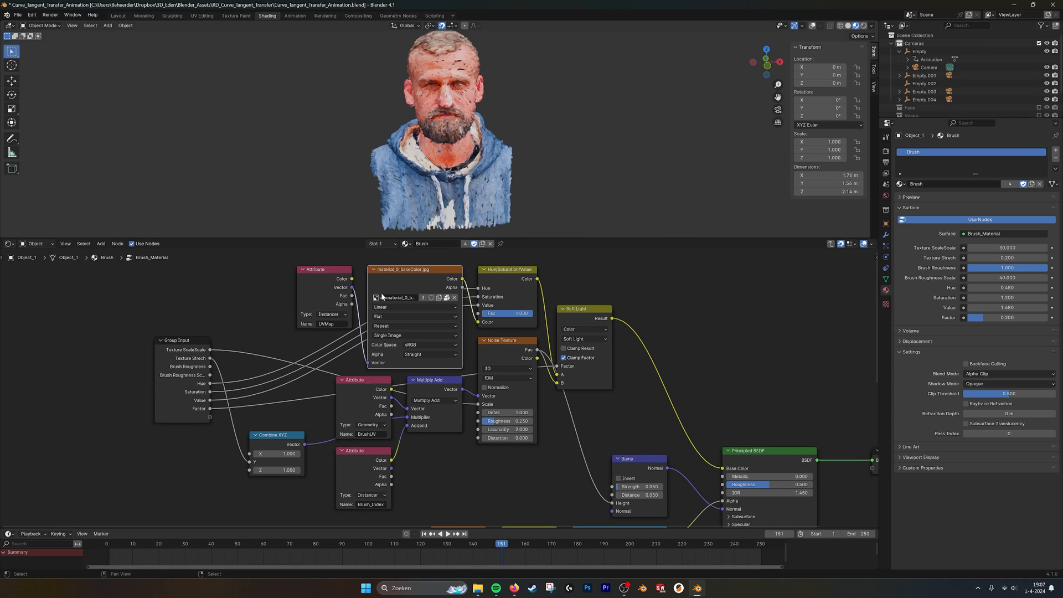
Step: Zoom onto the beard strokes, pan toward the ear, and browse the lower Brush_Material nodes
click(396, 297)
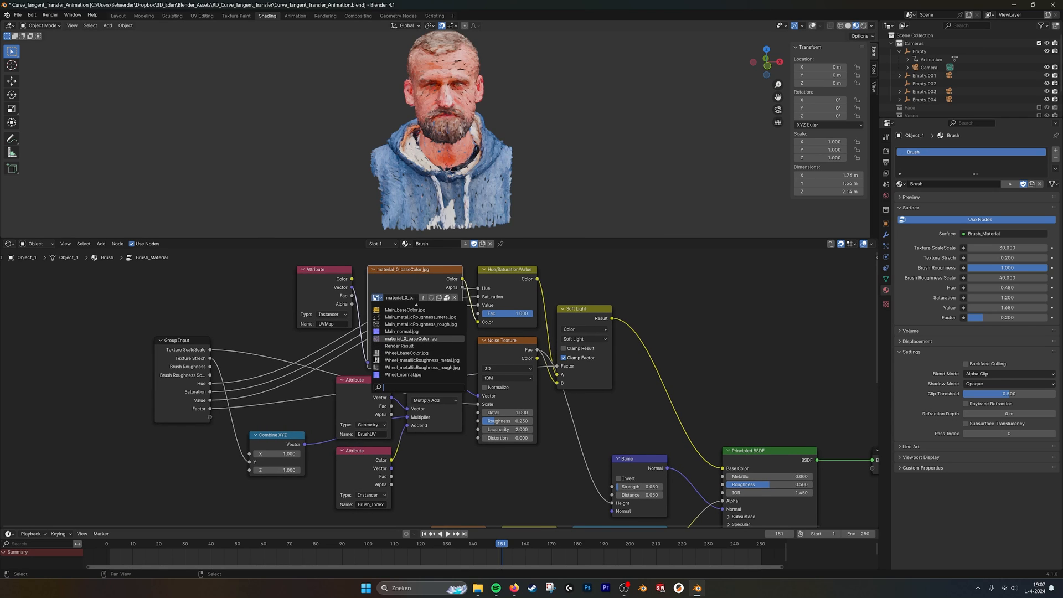
mouse_move(409, 339)
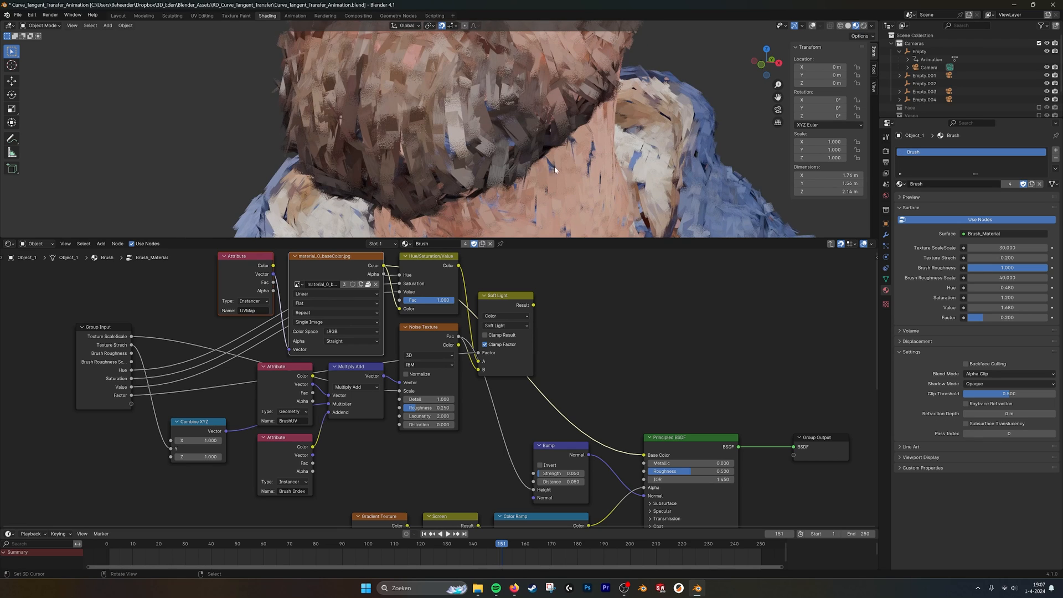
drag(555, 170, 495, 121)
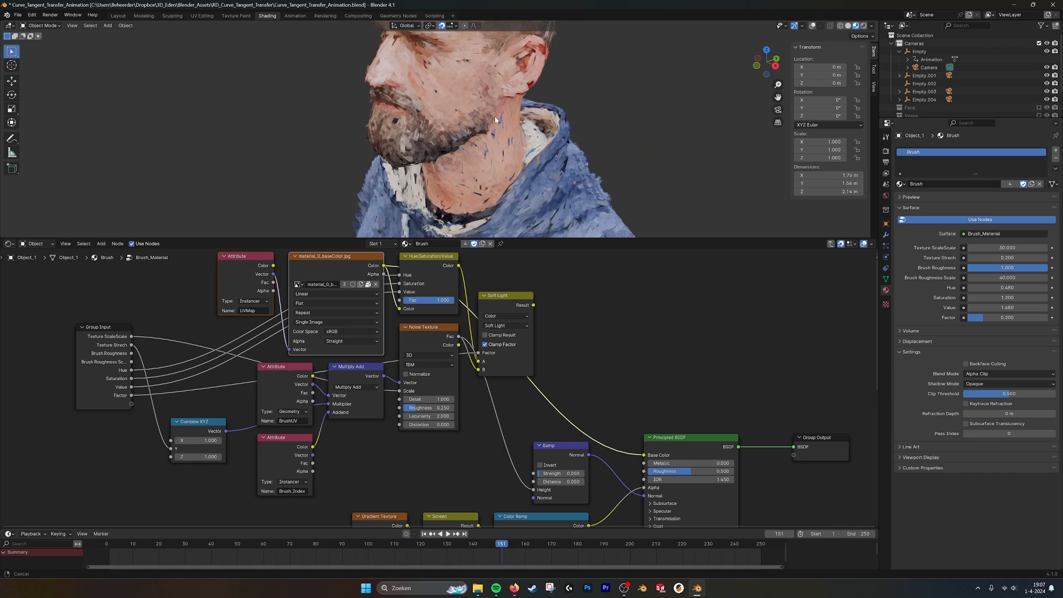
drag(495, 120, 435, 175)
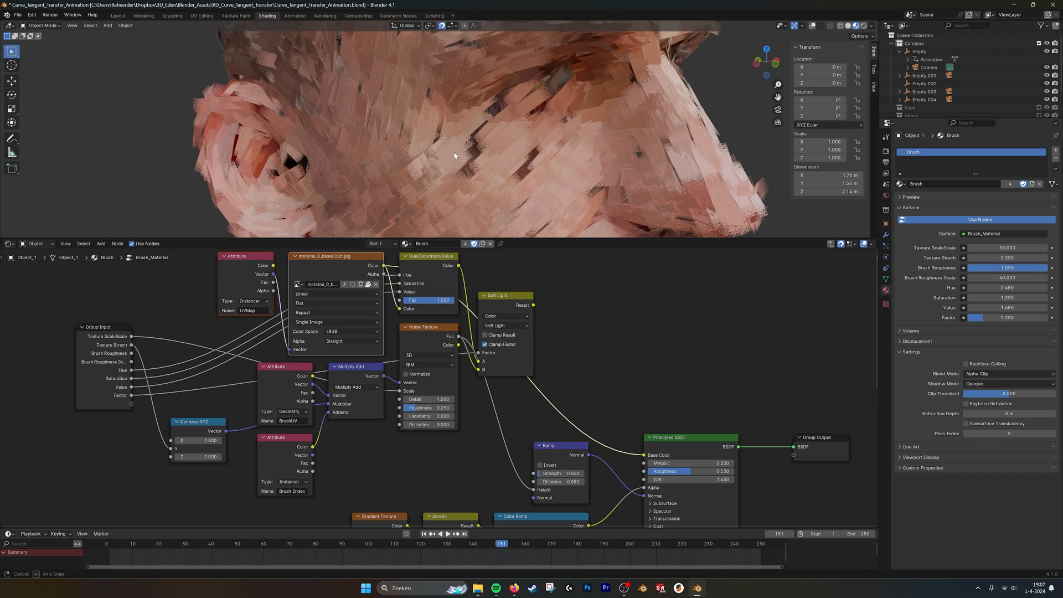
drag(475, 136, 454, 156)
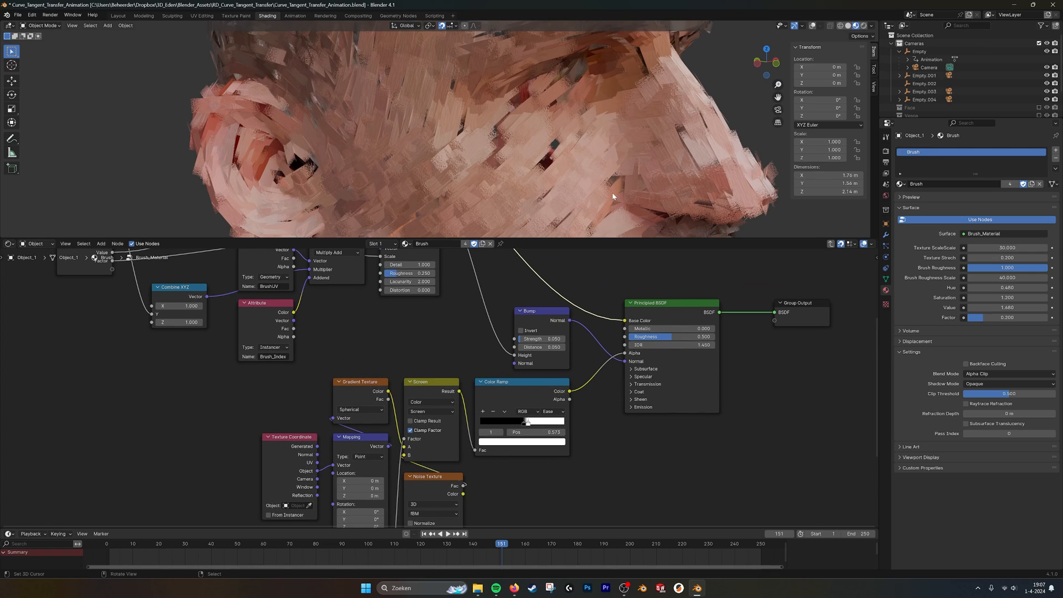
mouse_move(736, 168)
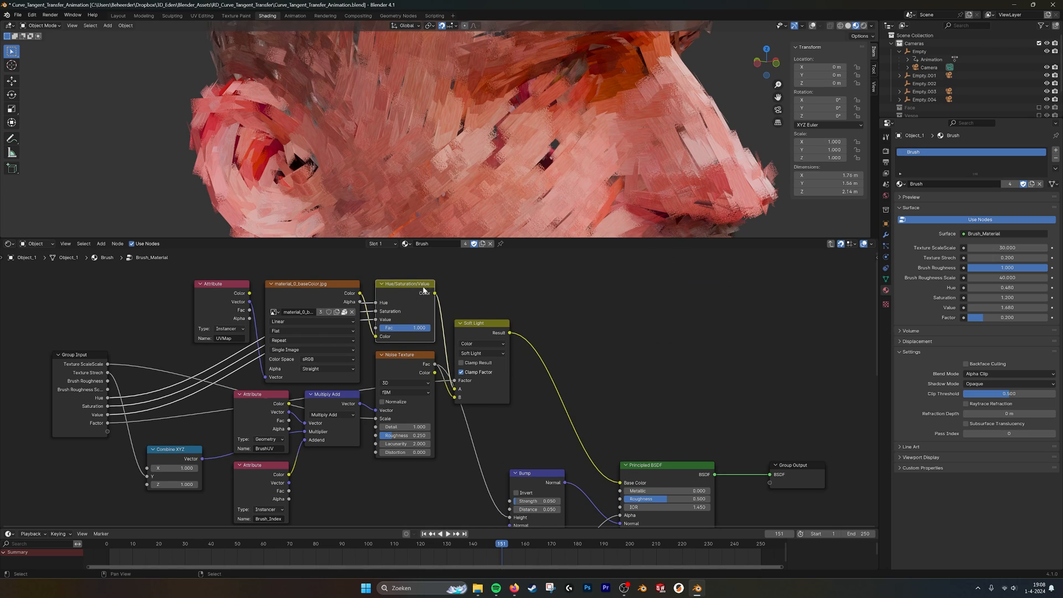
mouse_move(472, 282)
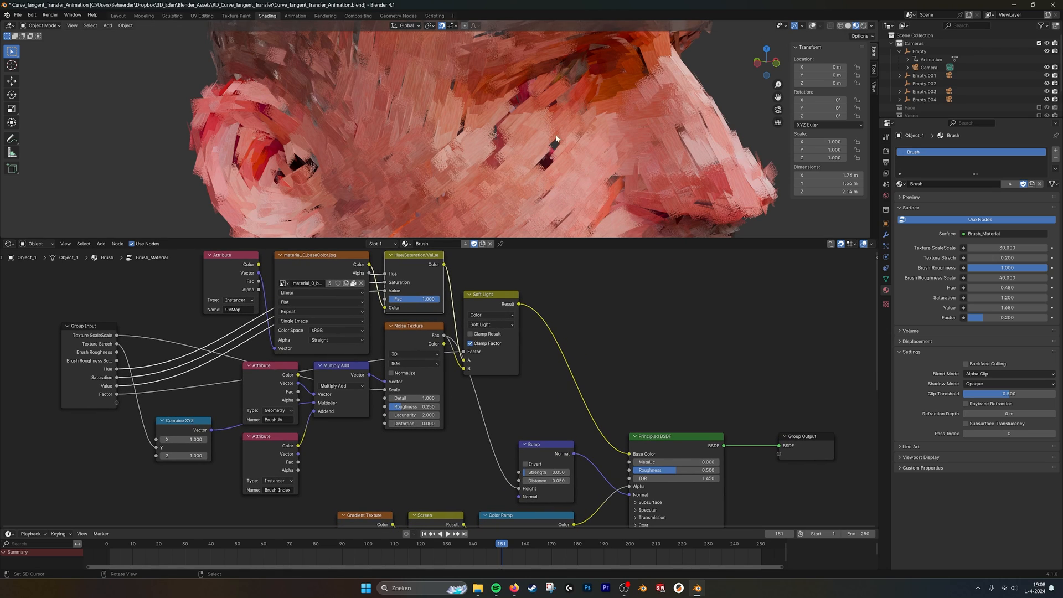
mouse_move(565, 178)
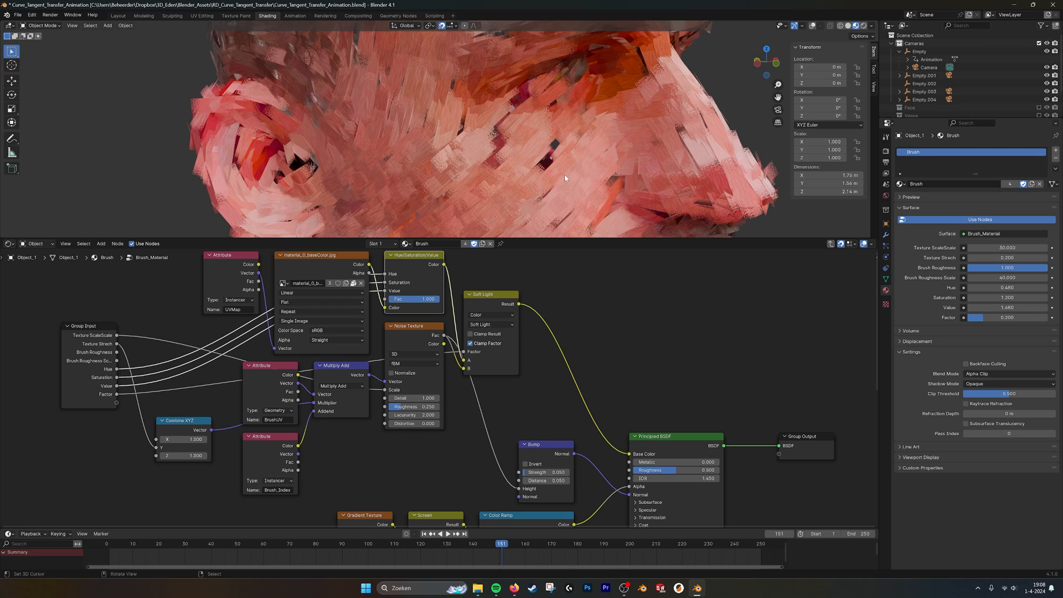
mouse_move(825, 251)
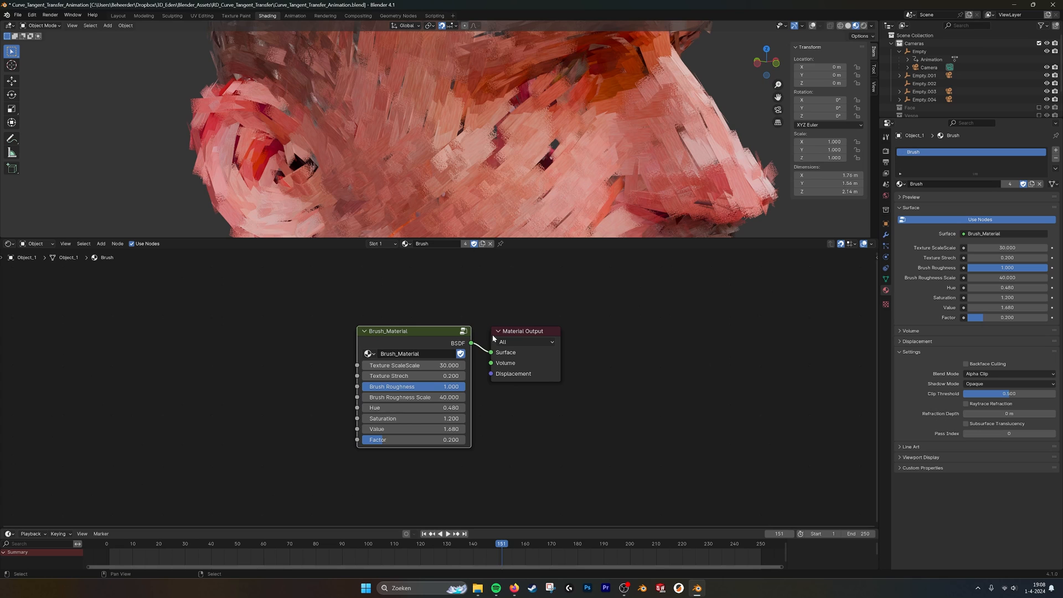
mouse_move(455, 294)
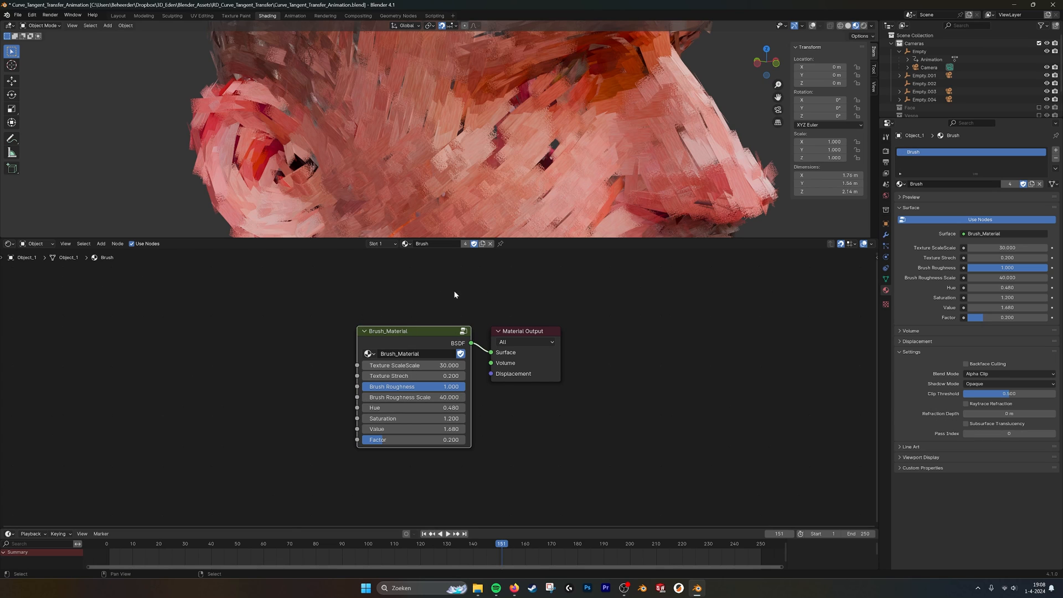
Step: Switch back to the Geometry Nodes workspace with the stroke node tree
click(398, 15)
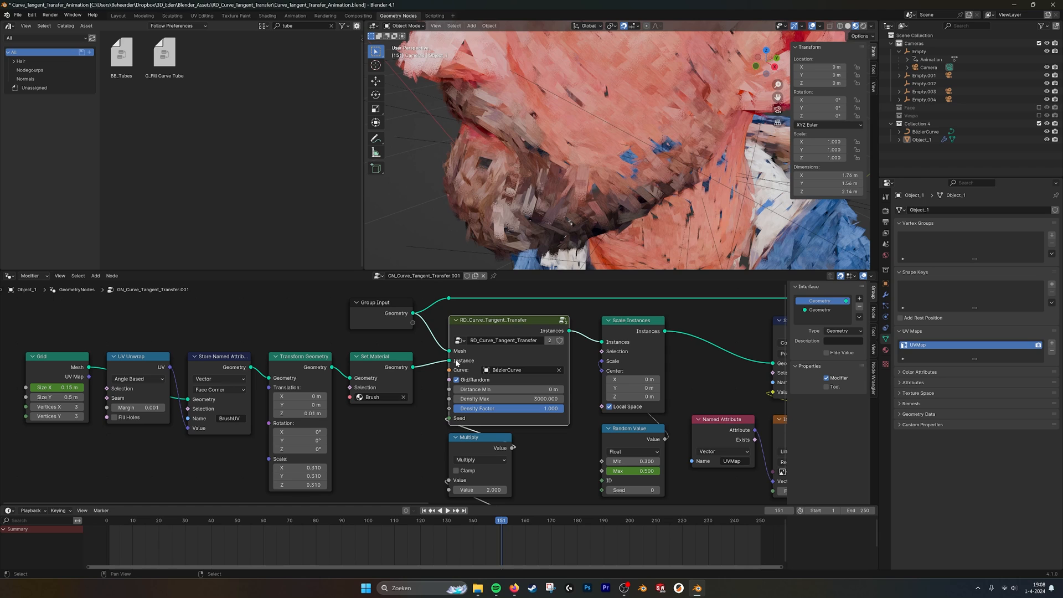
mouse_move(572, 167)
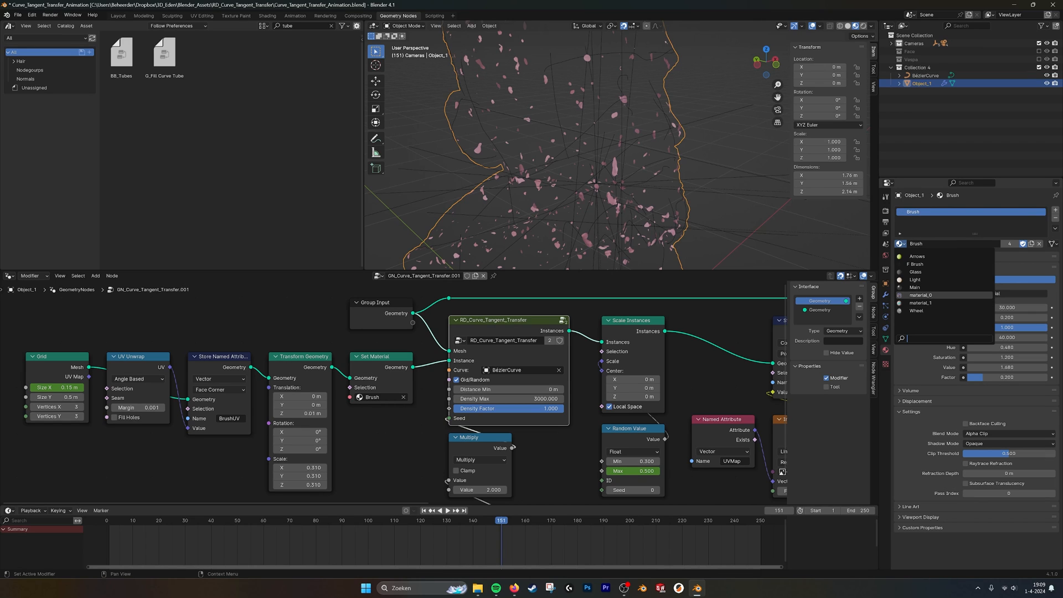
Step: Select BezierCurve in the Outliner and toggle the bust mesh Object_1's visibility
click(921, 294)
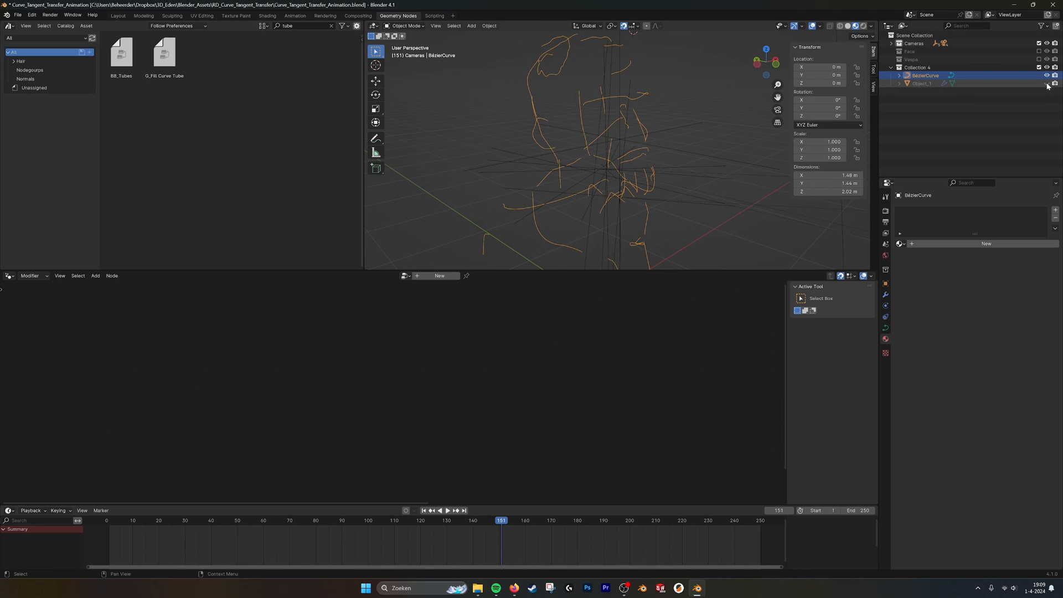
click(922, 83)
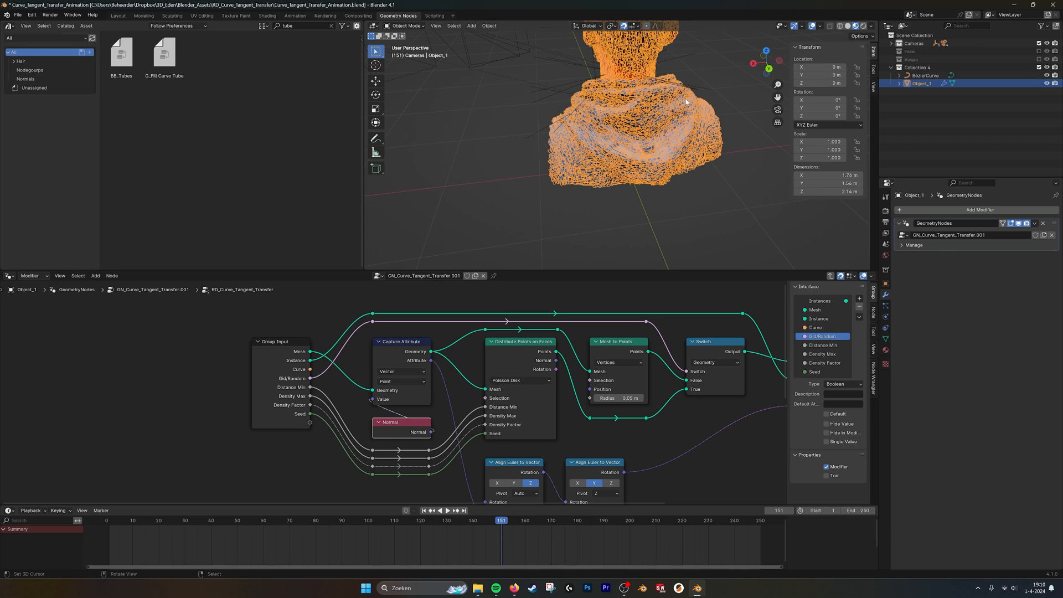
mouse_move(675, 105)
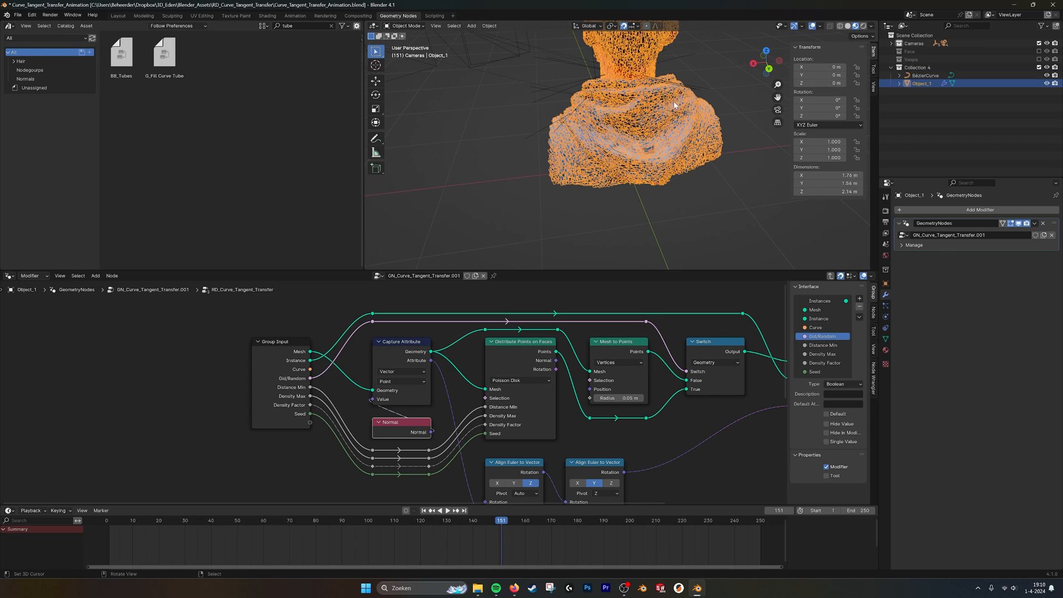
mouse_move(543, 312)
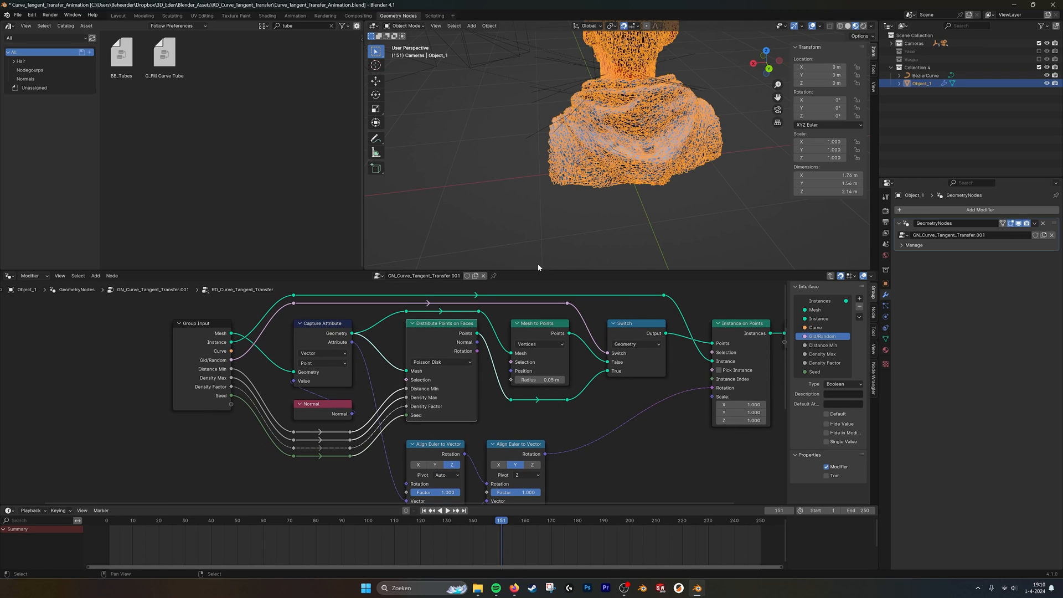
mouse_move(560, 329)
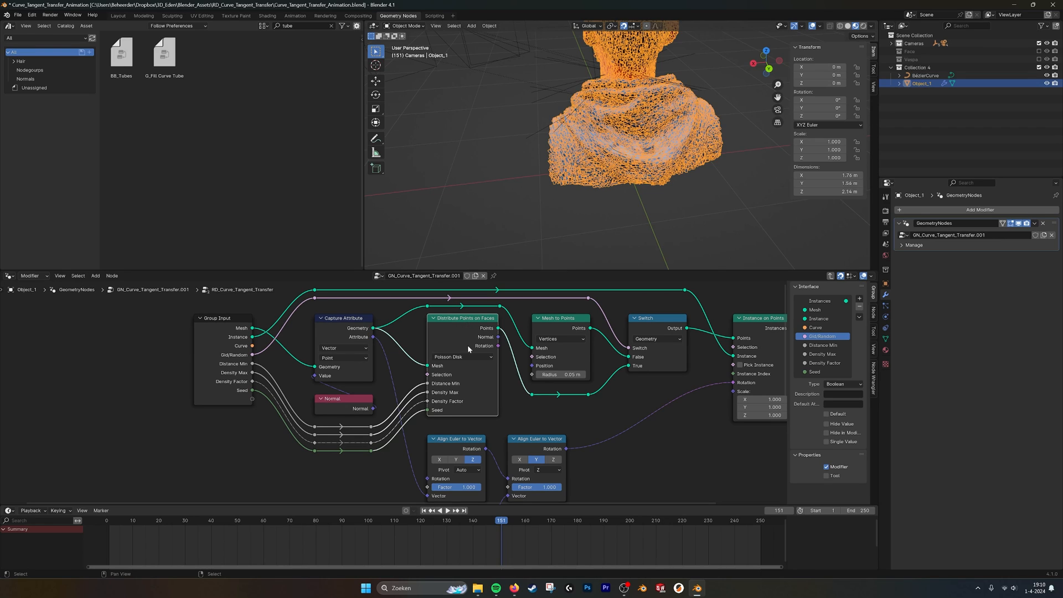
mouse_move(448, 385)
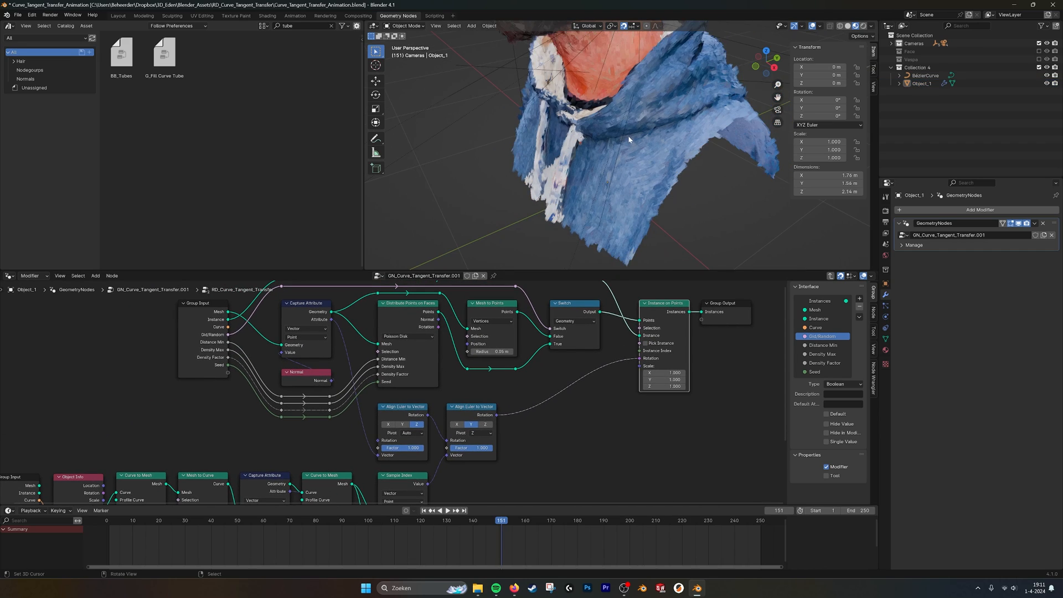
Step: Pan through the RD_Curve_Tangent_Transfer group to its Distribute Points and Instance on Points nodes
drag(629, 139, 628, 157)
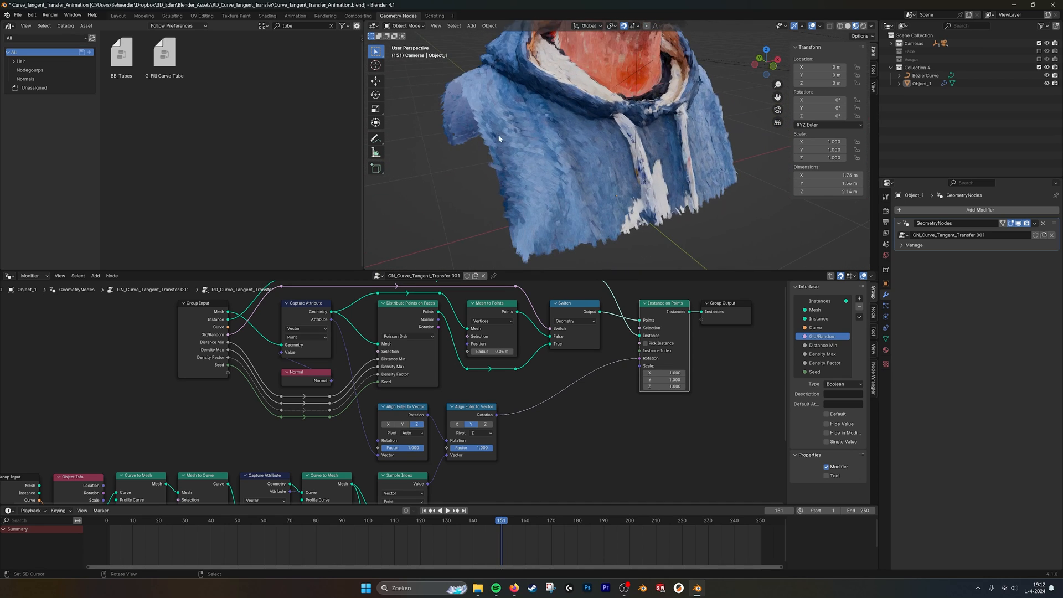
mouse_move(463, 123)
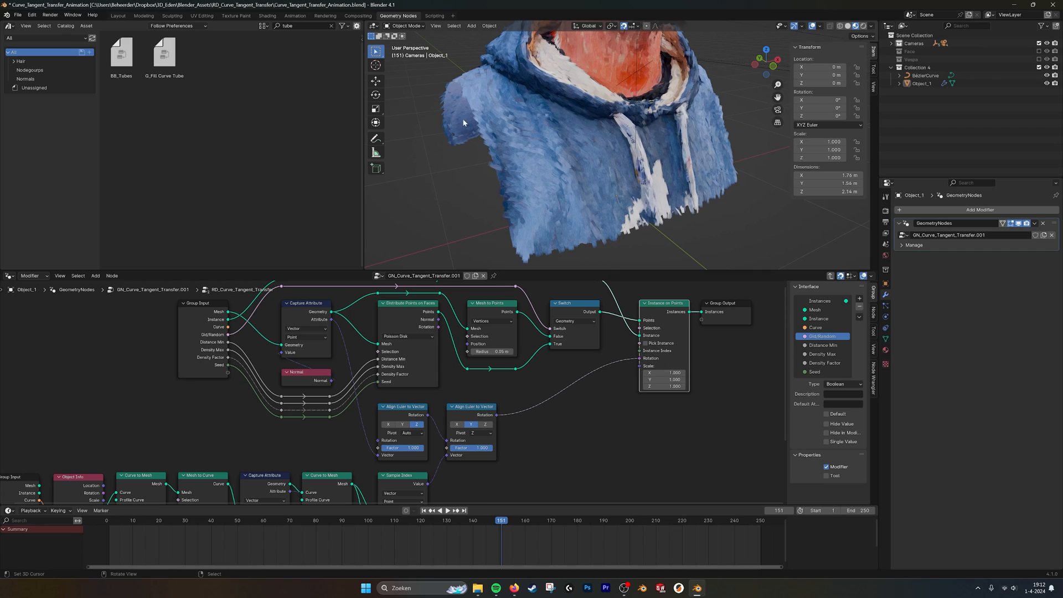
mouse_move(619, 146)
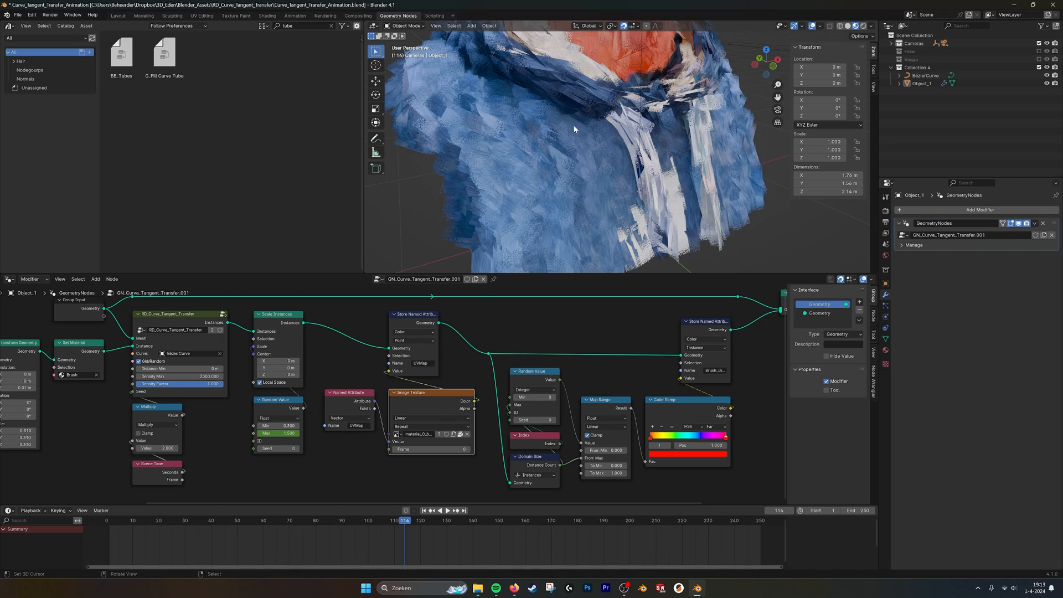
Step: Show the finished painterly render of the bust in the Rendering workspace
click(439, 434)
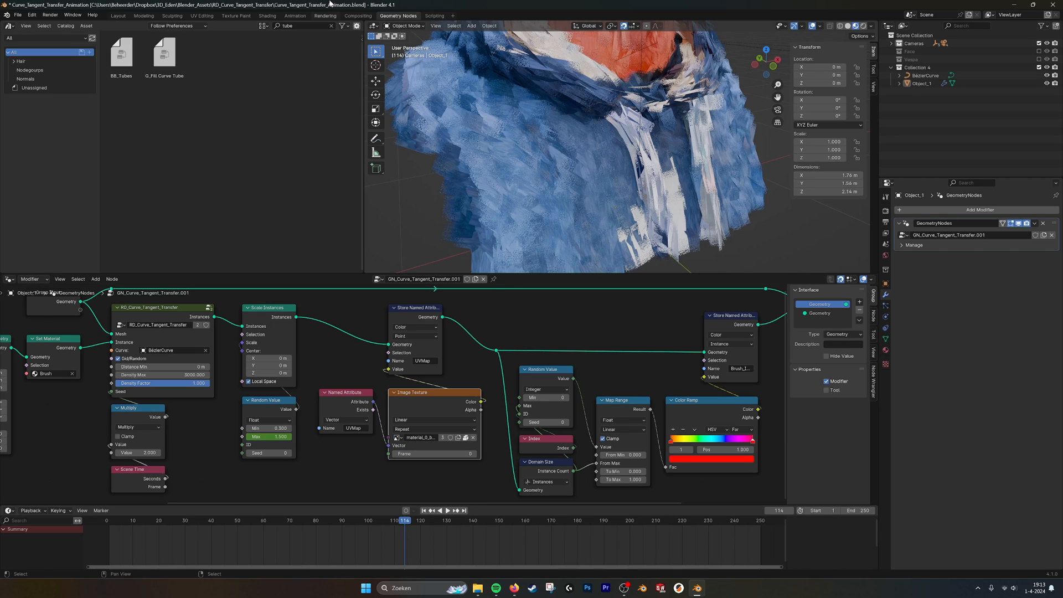
mouse_move(326, 20)
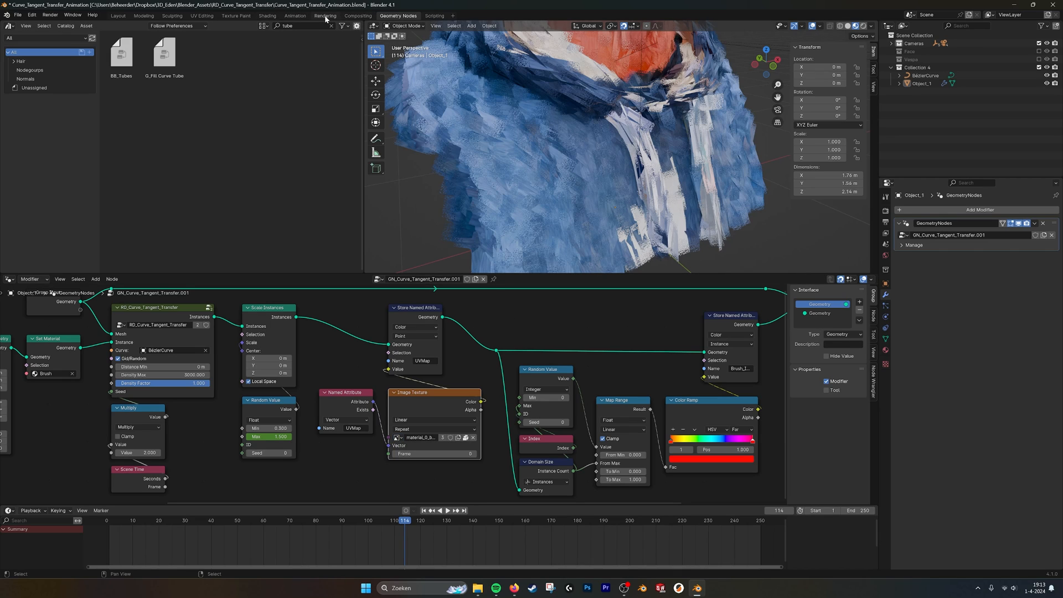
click(325, 15)
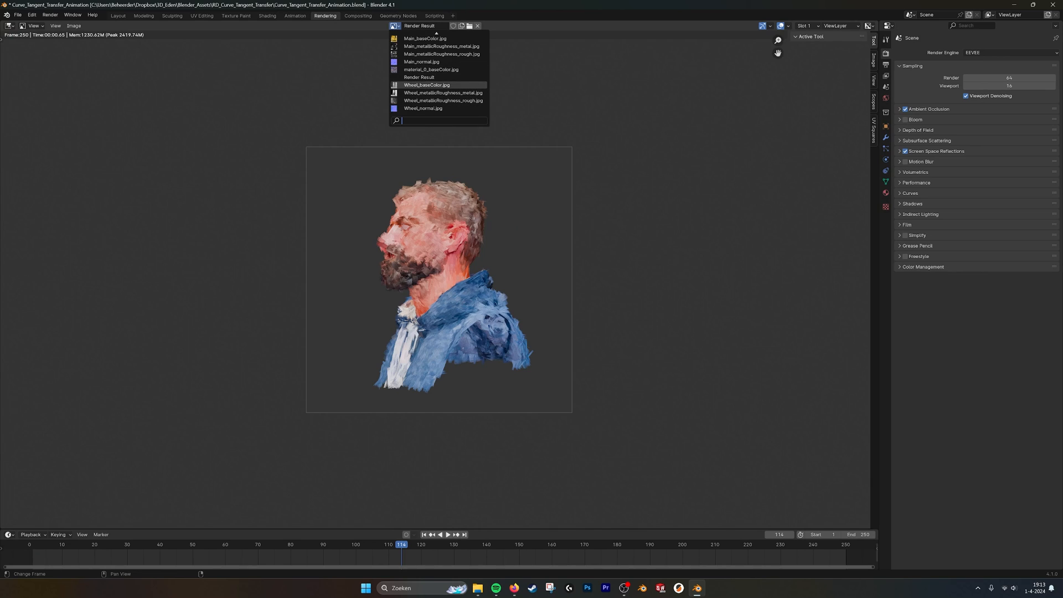
Step: Display the material_0_baseColor.jpg texture atlas in the Image Editor
click(430, 70)
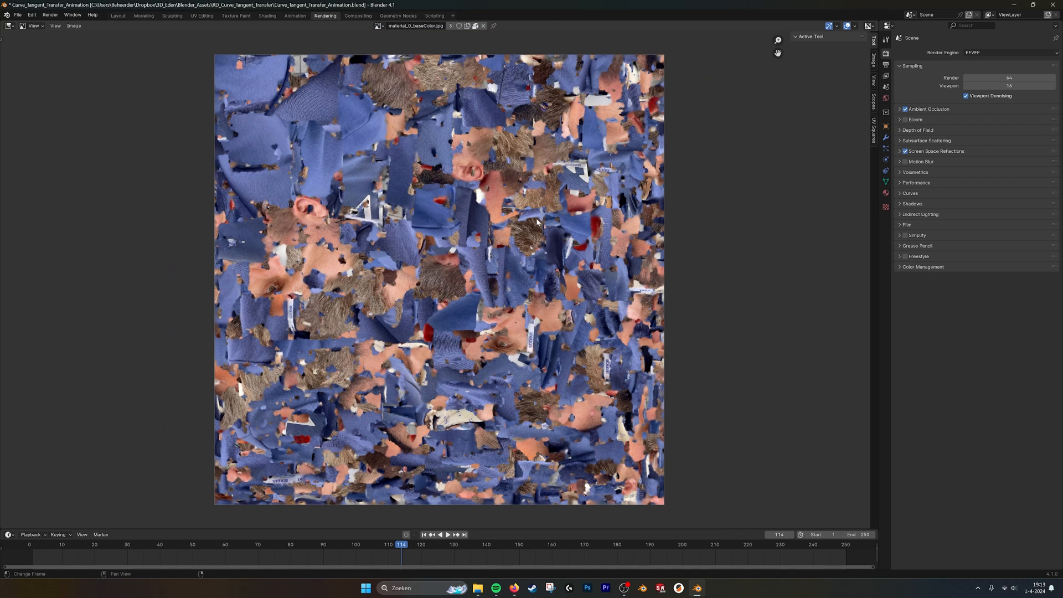
mouse_move(499, 291)
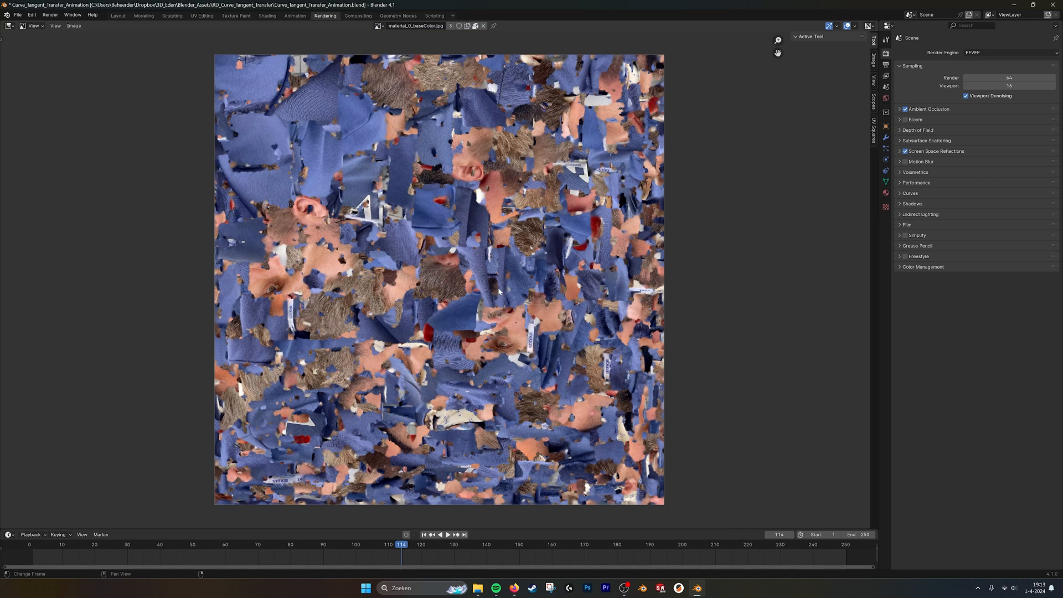
mouse_move(411, 315)
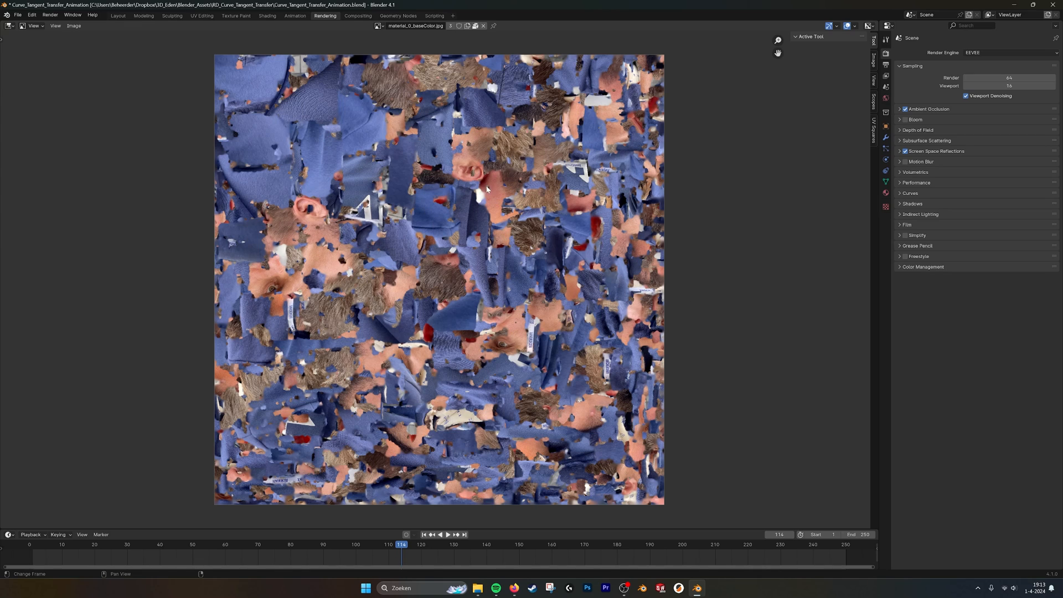
mouse_move(276, 21)
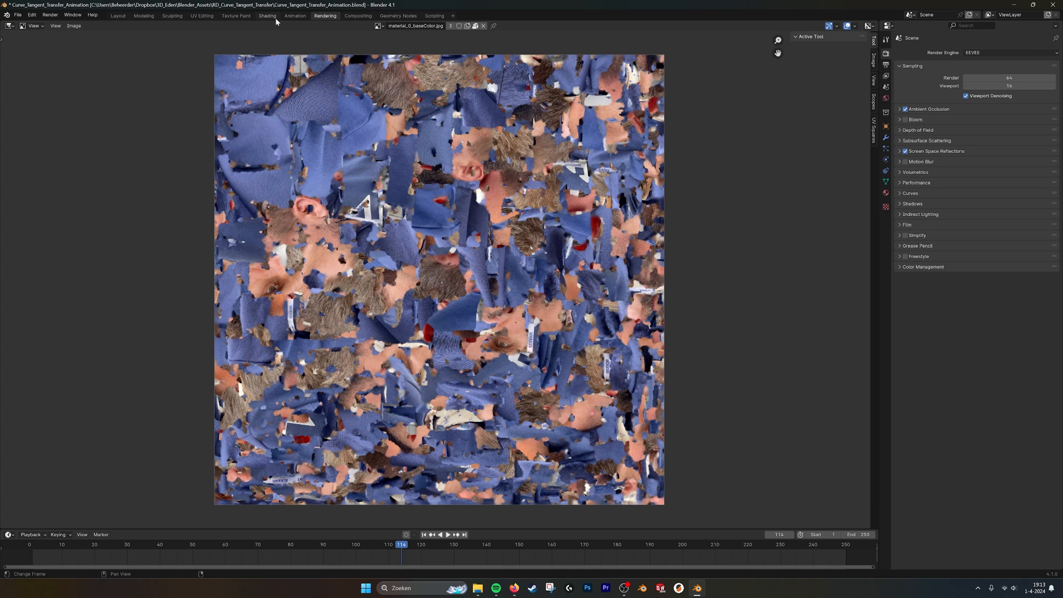
Step: Review the index and colour ramp nodes in Geometry Nodes, then move to Shading
click(398, 15)
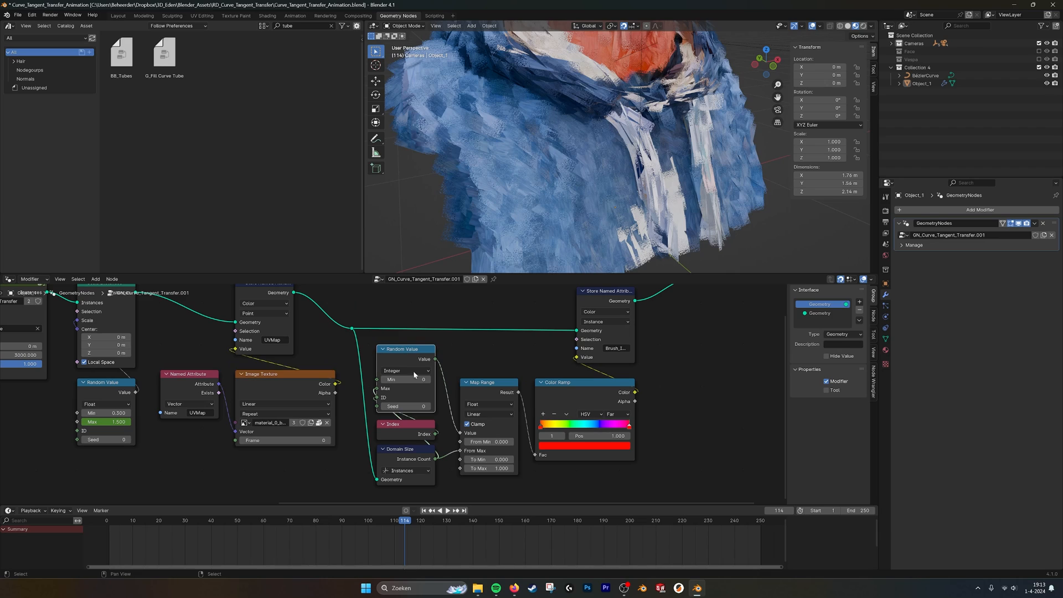
mouse_move(327, 339)
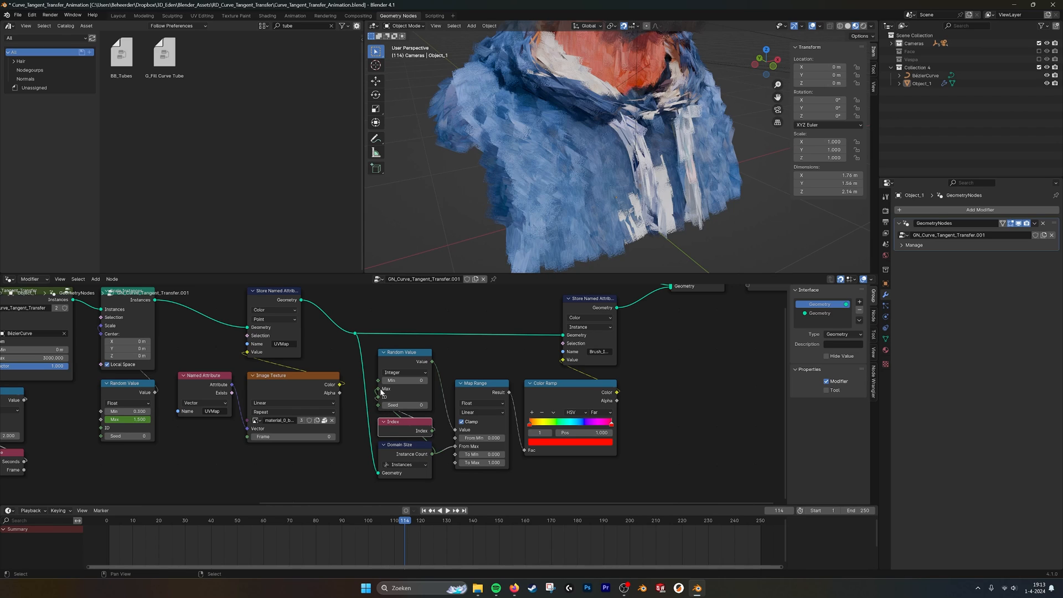
mouse_move(379, 390)
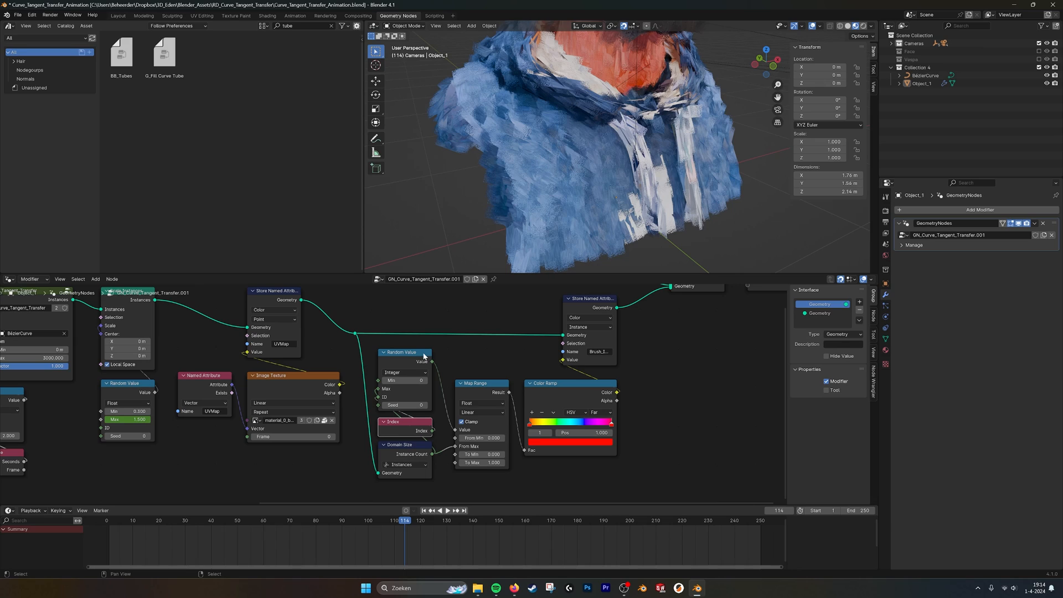
mouse_move(433, 433)
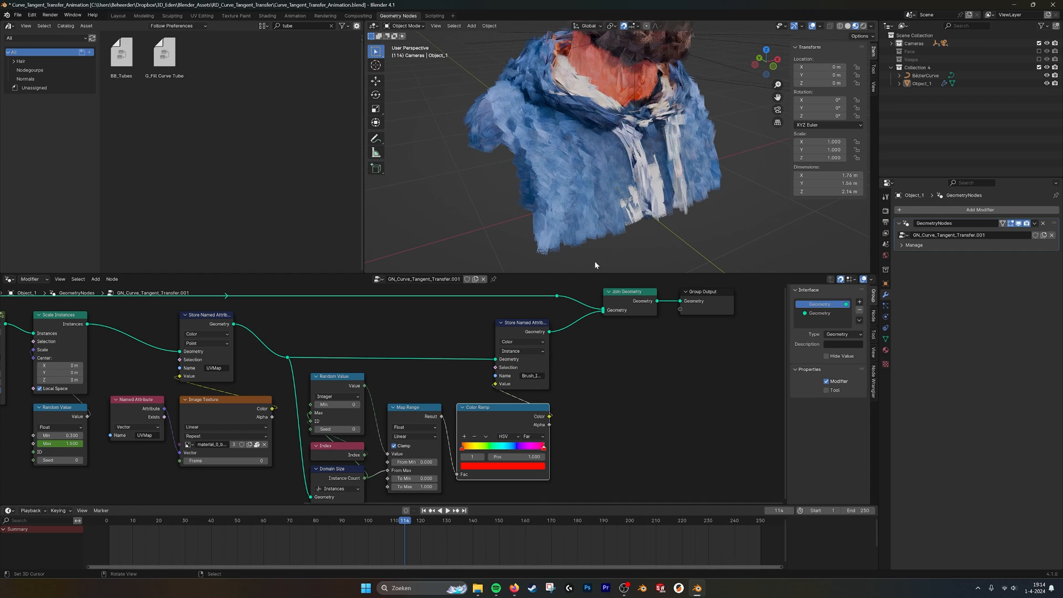
click(532, 376)
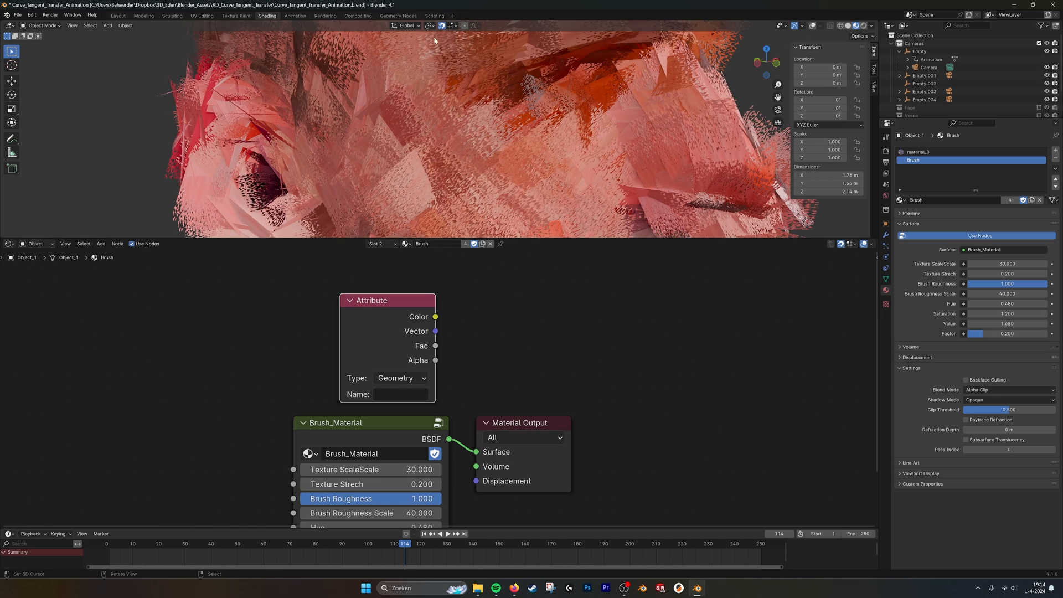
Step: Set the Attribute node to read Brush_Index as Instancer, then view the whole colored bust
click(398, 16)
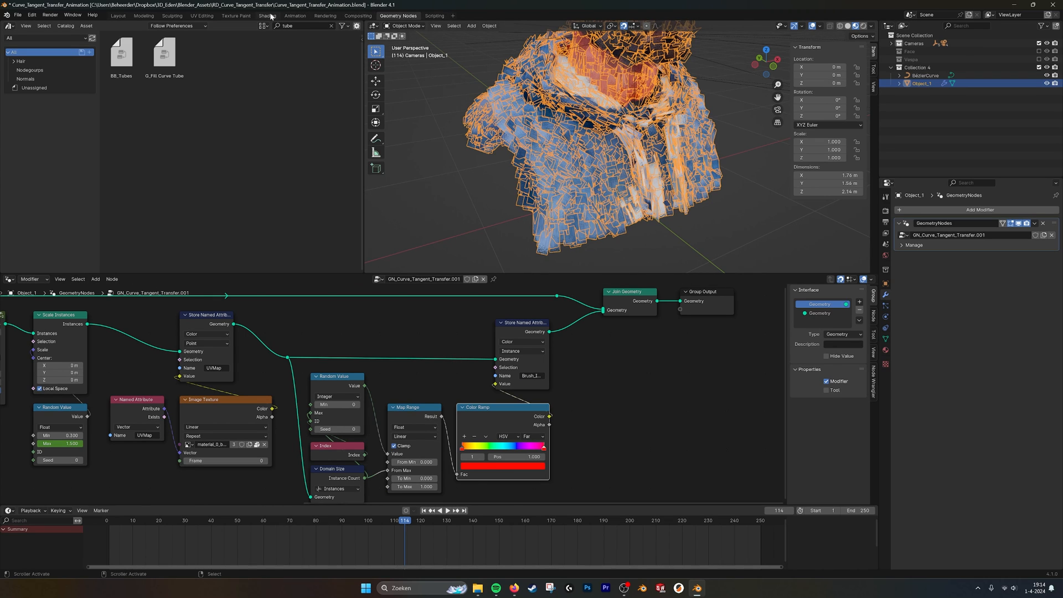
click(267, 15)
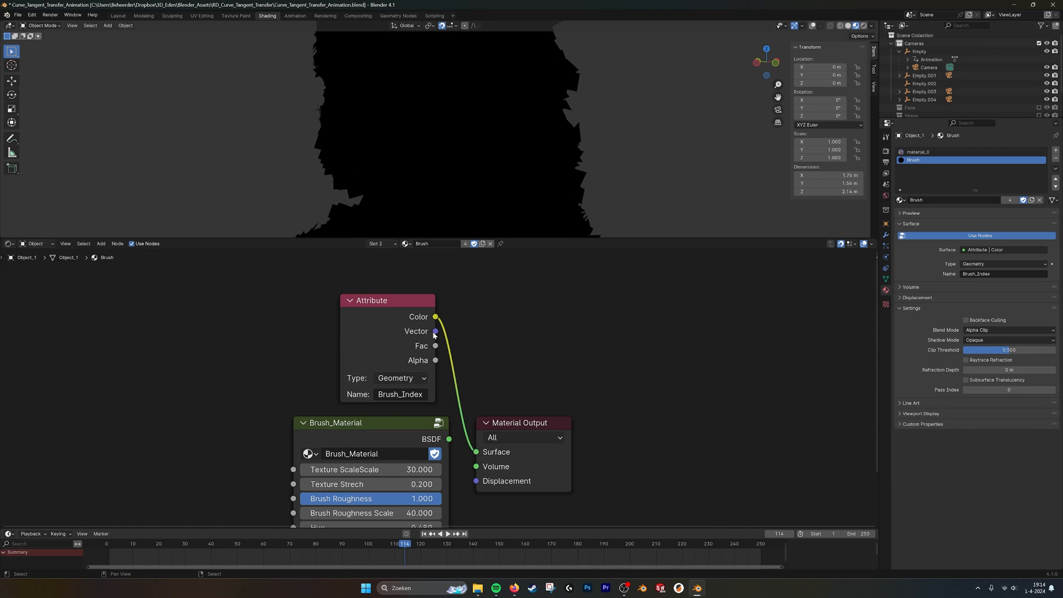
click(400, 378)
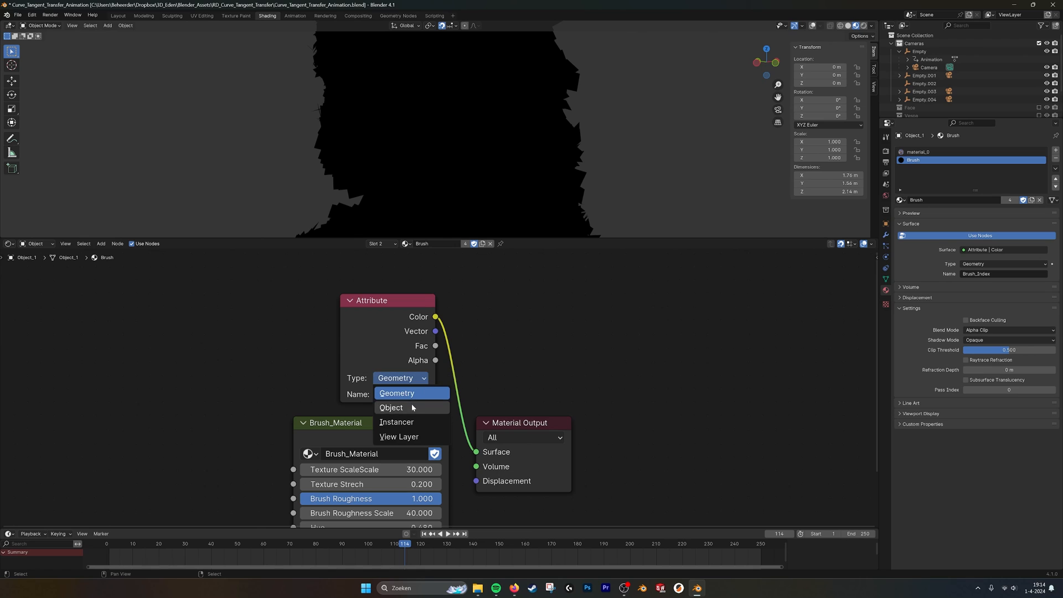
click(397, 423)
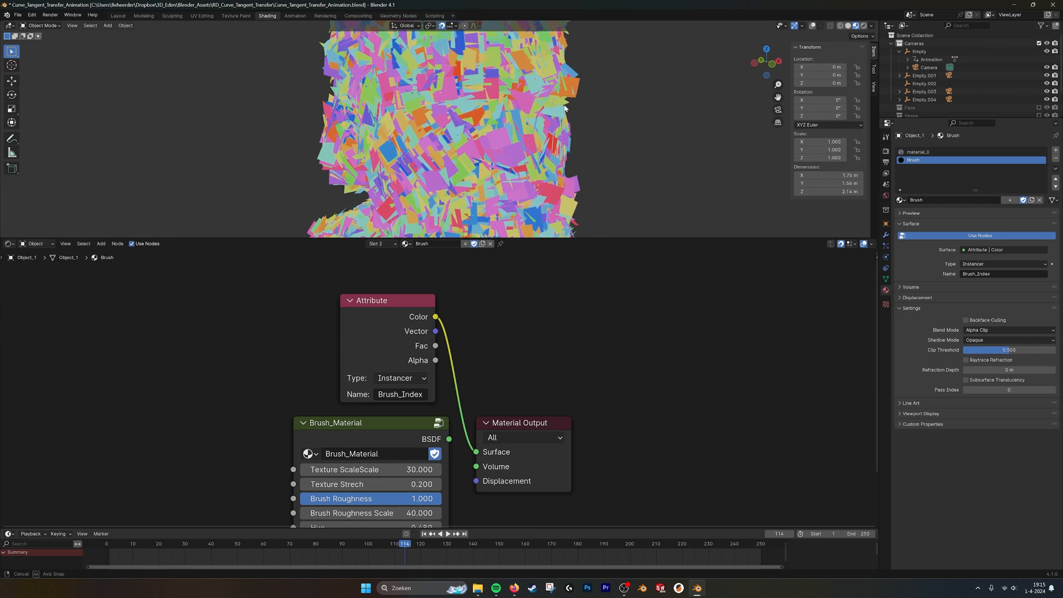
drag(563, 108, 487, 99)
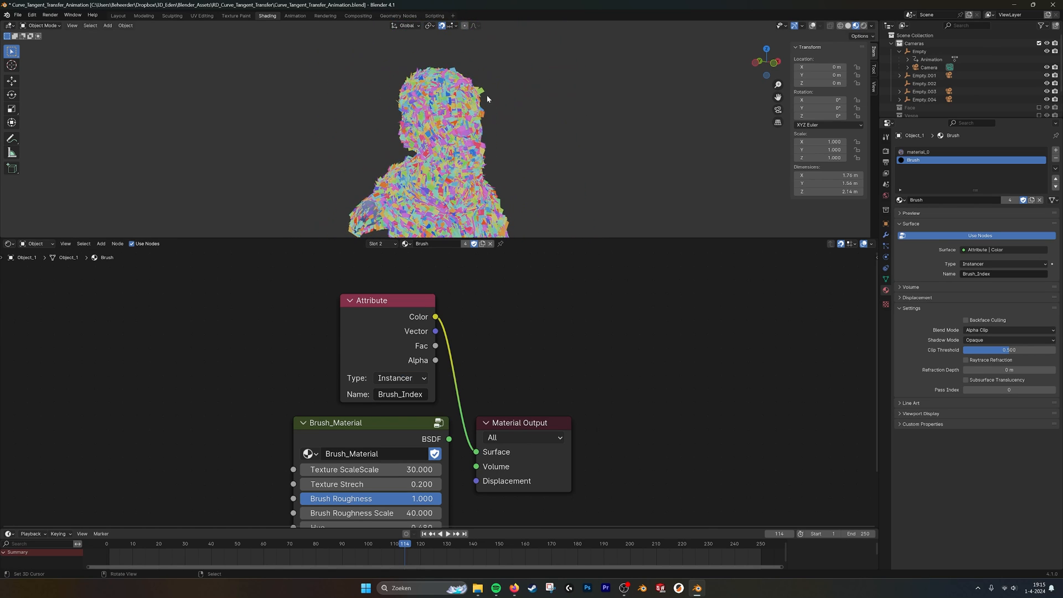
mouse_move(432, 117)
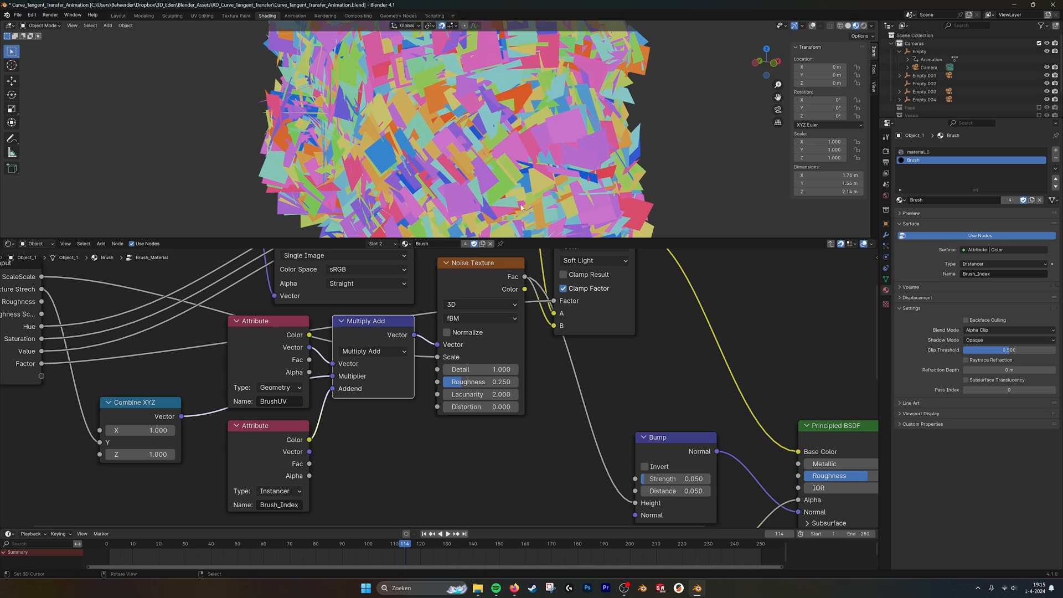
mouse_move(618, 124)
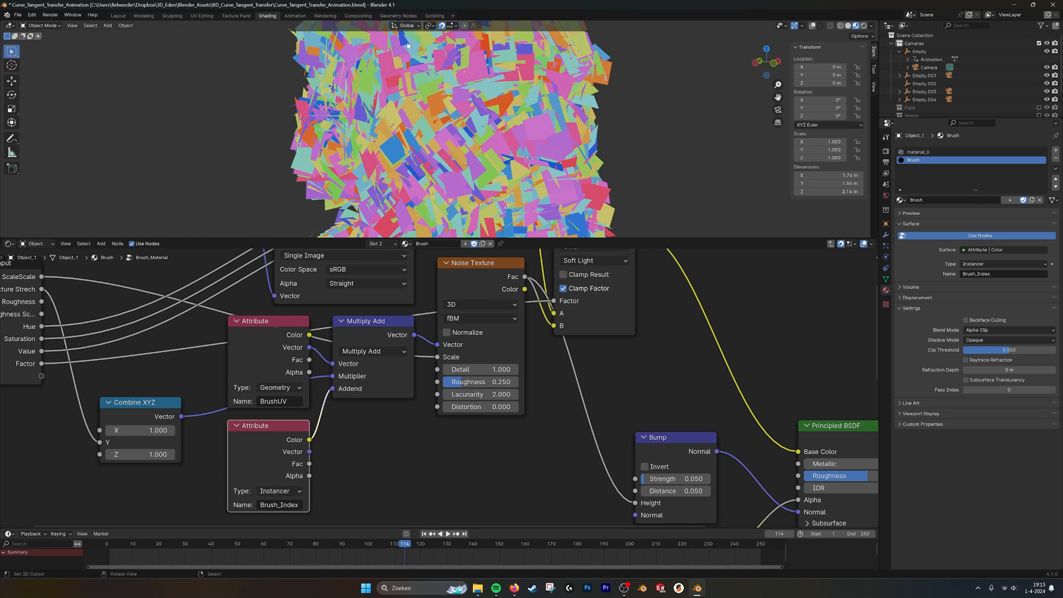
Step: In the stroke geometry nodes, slide the index Color Ramp stops to new positions
click(397, 15)
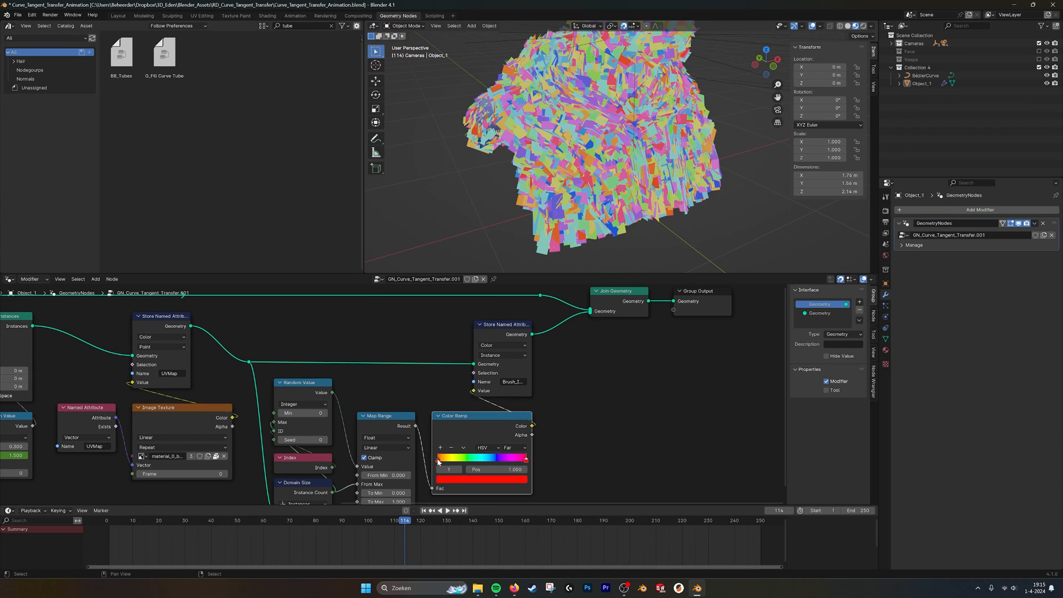
drag(525, 458, 483, 458)
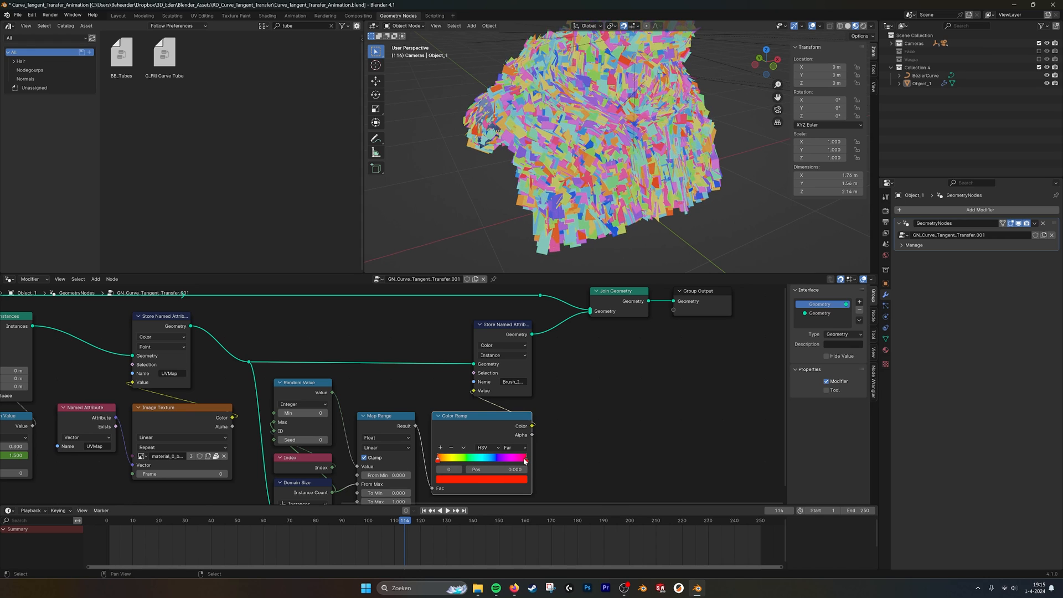
drag(437, 458, 473, 458)
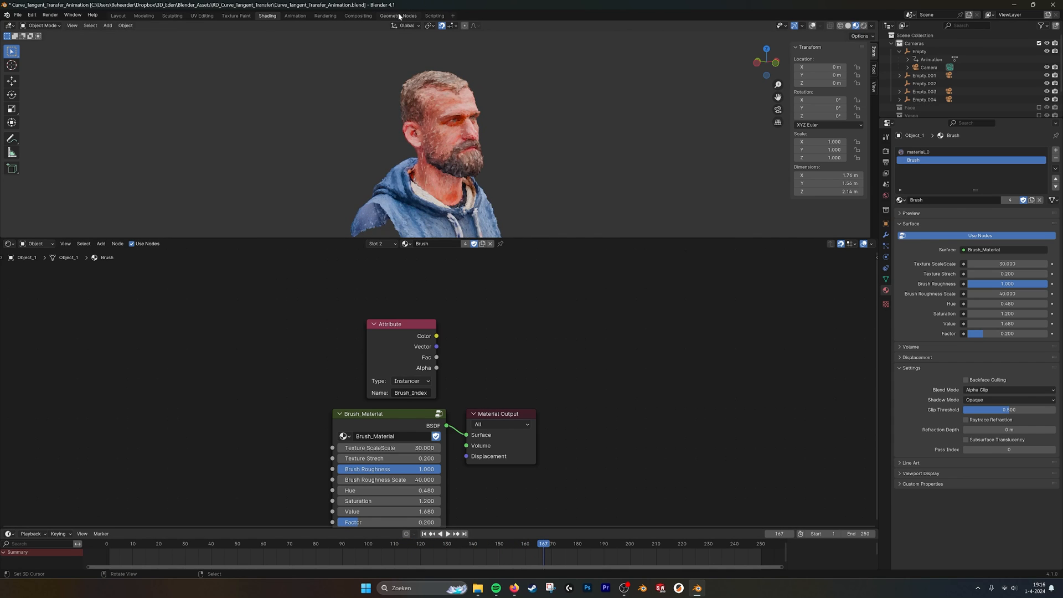
Step: Switch to the Geometry Nodes workspace showing the naturally coloured brushstroke bust
click(398, 15)
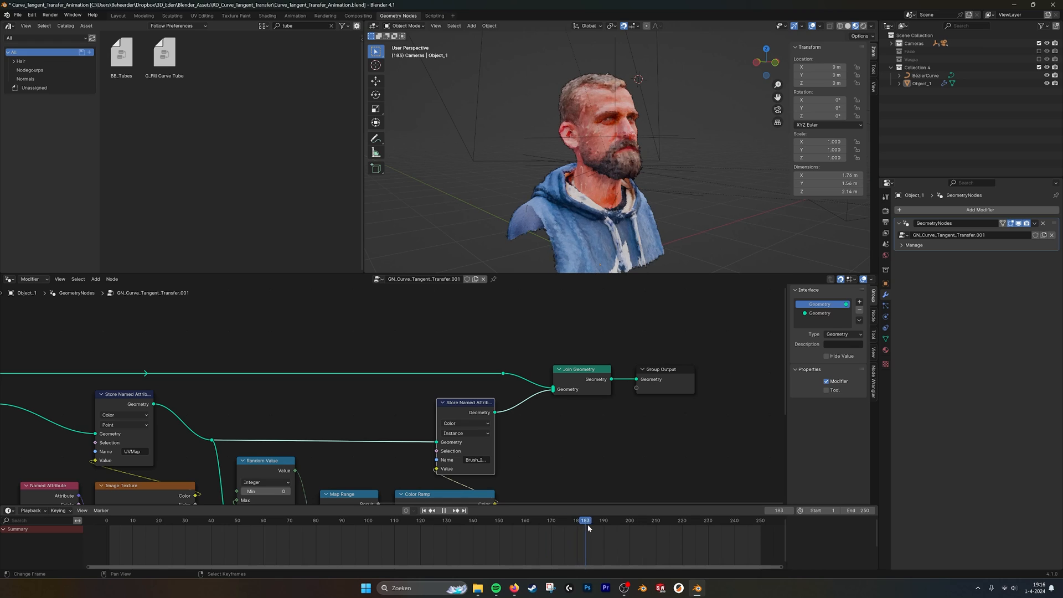
Step: Scrub the timeline playhead back to frame 139
drag(583, 520, 493, 520)
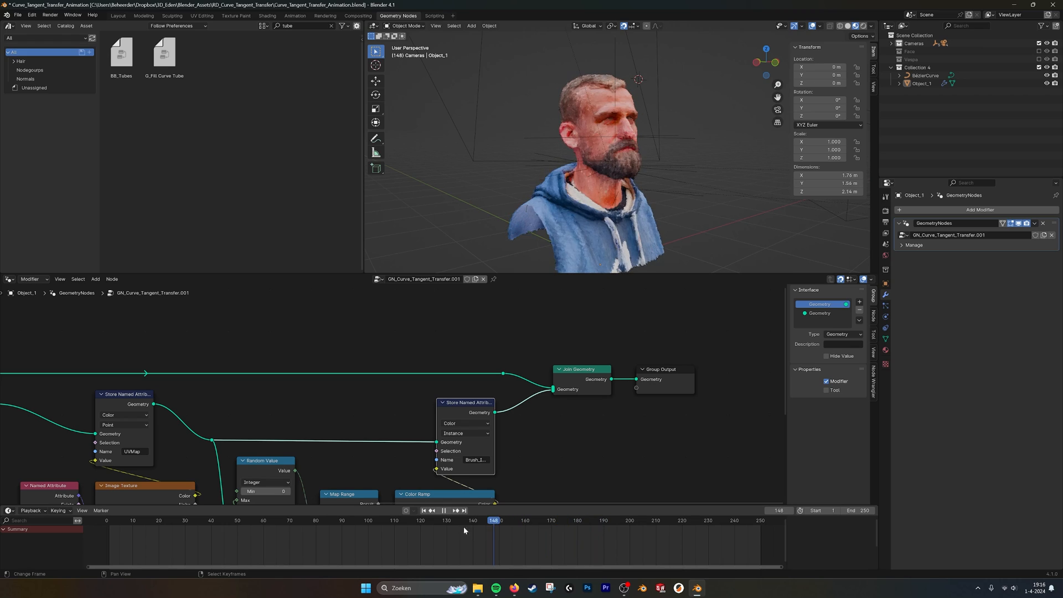
click(458, 520)
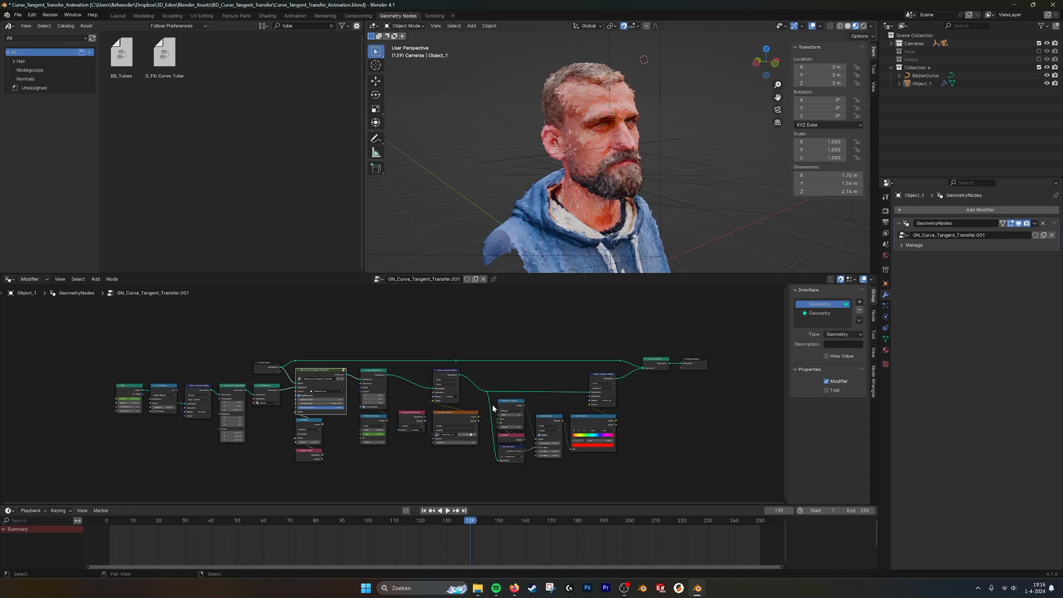
mouse_move(352, 429)
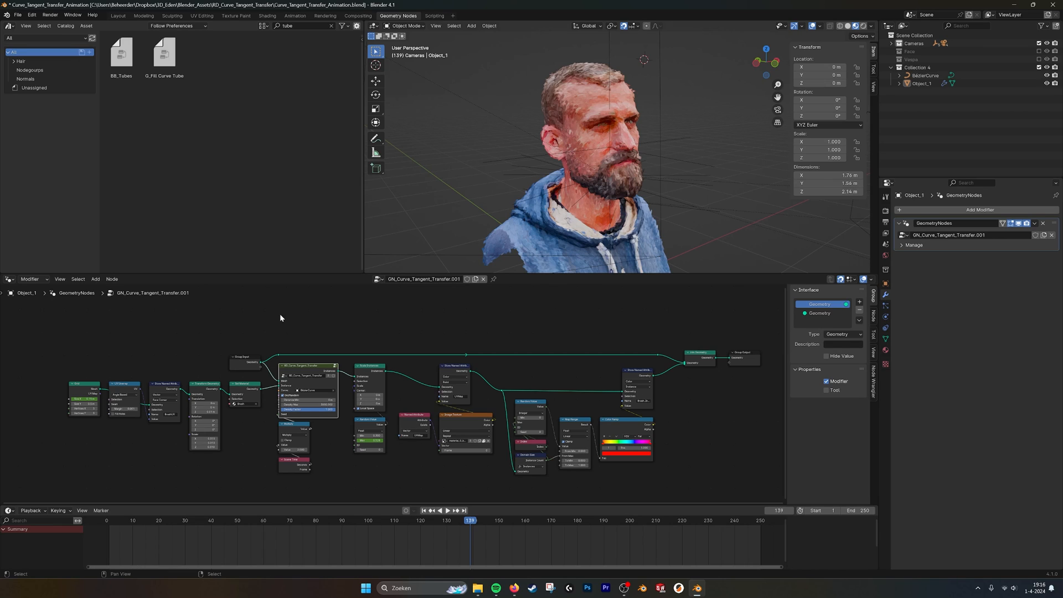
mouse_move(455, 403)
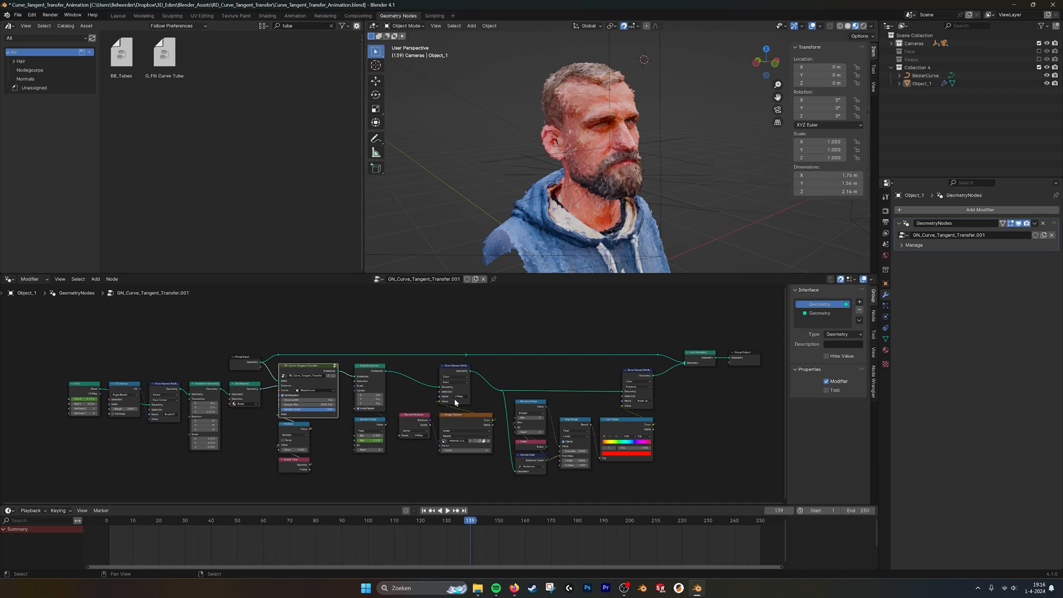